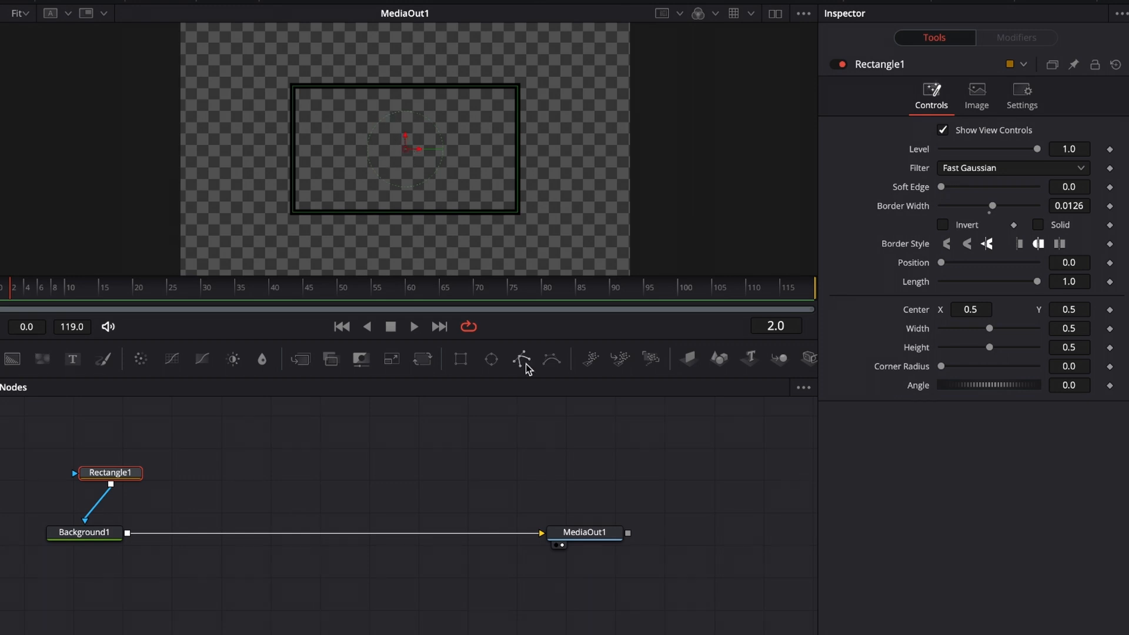
mouse_move(689, 486)
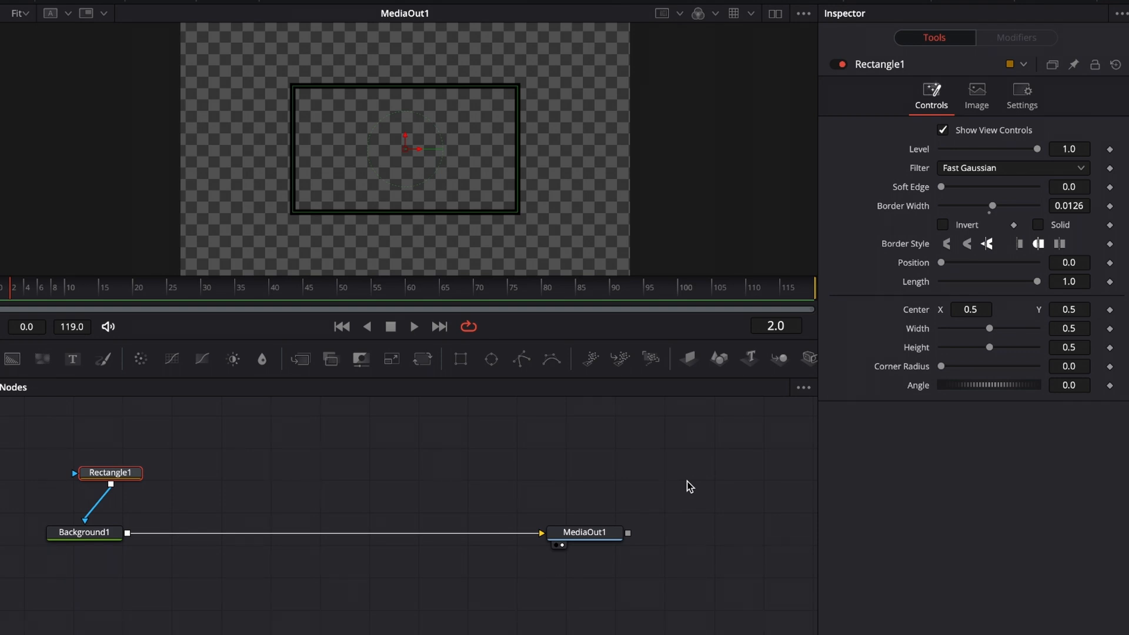
mouse_move(924, 332)
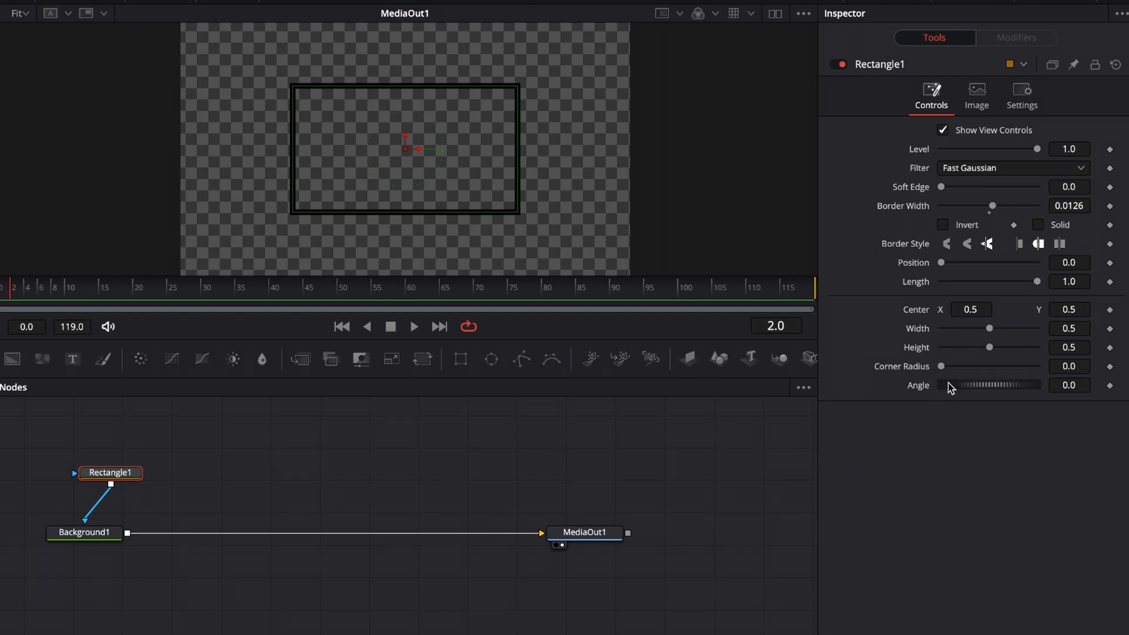
mouse_move(934, 318)
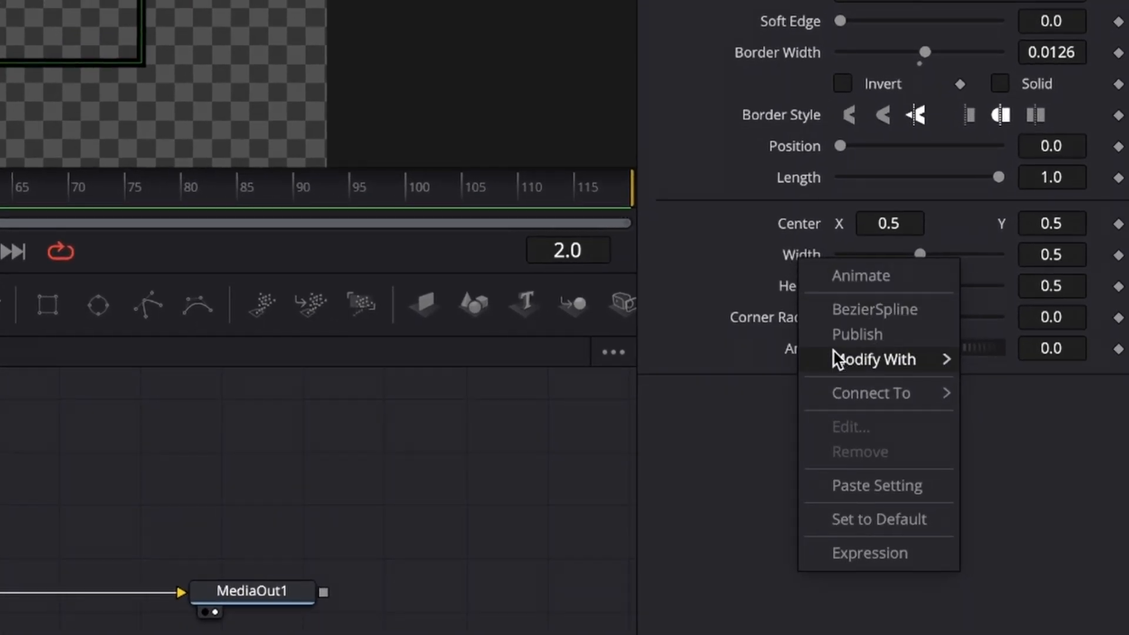
mouse_move(873, 359)
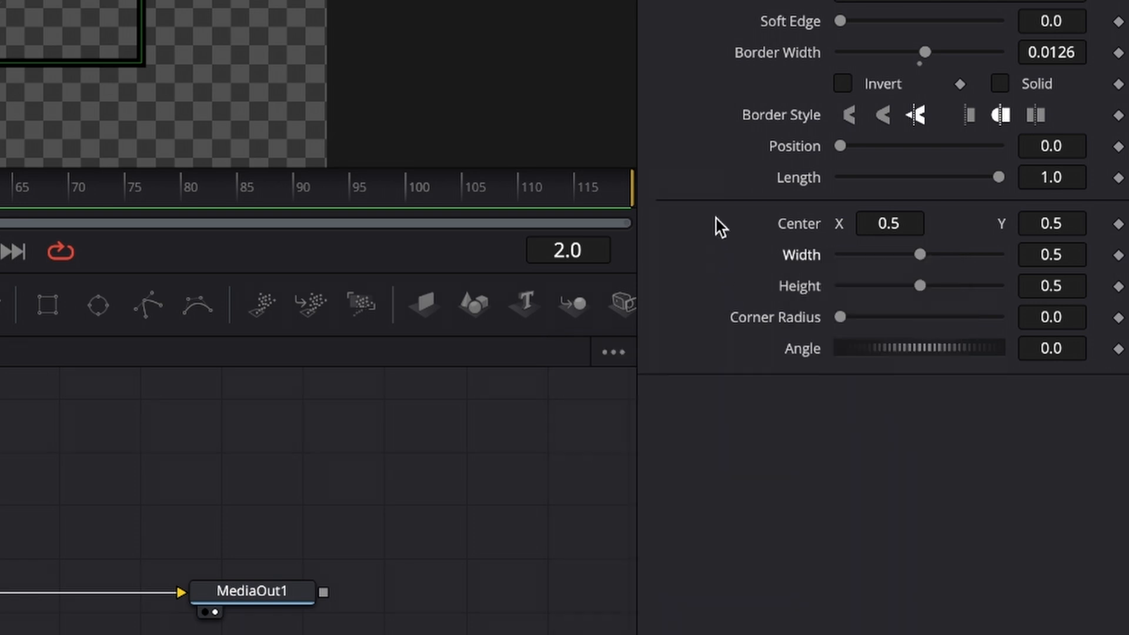
mouse_move(785, 232)
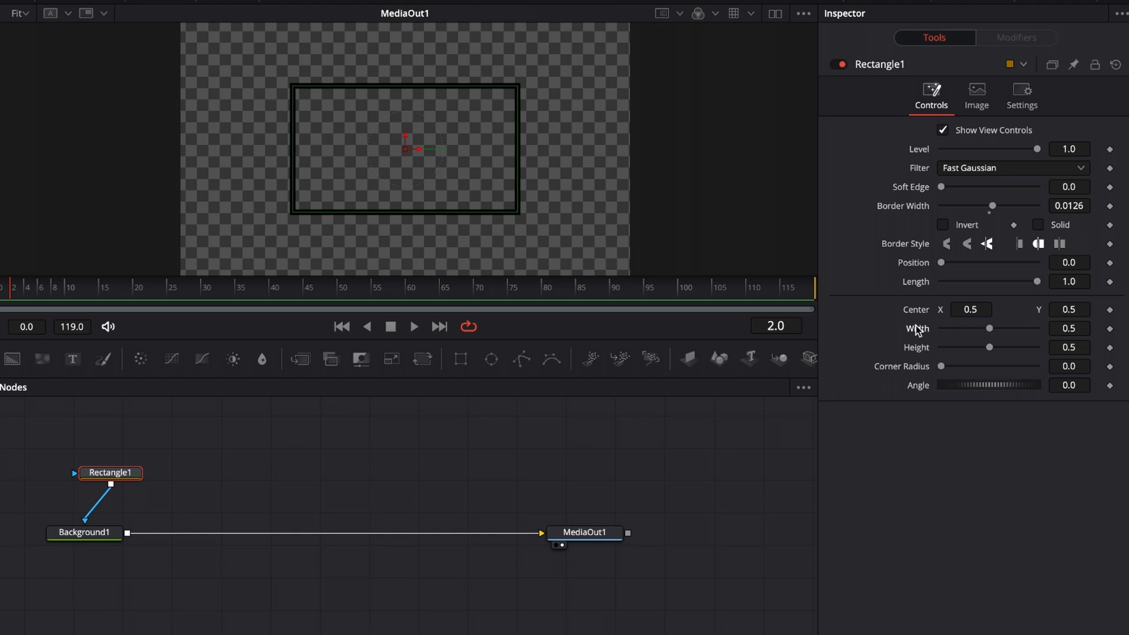
Bring up the Modify With options for Rectangle1's Width parameter
right_click(917, 328)
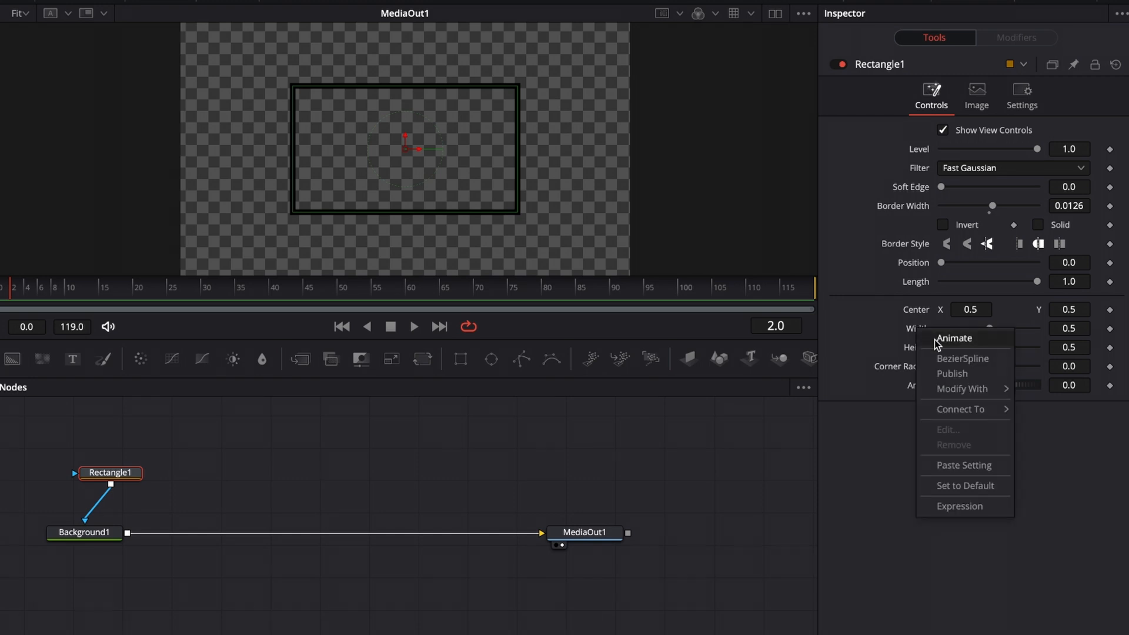
mouse_move(962, 389)
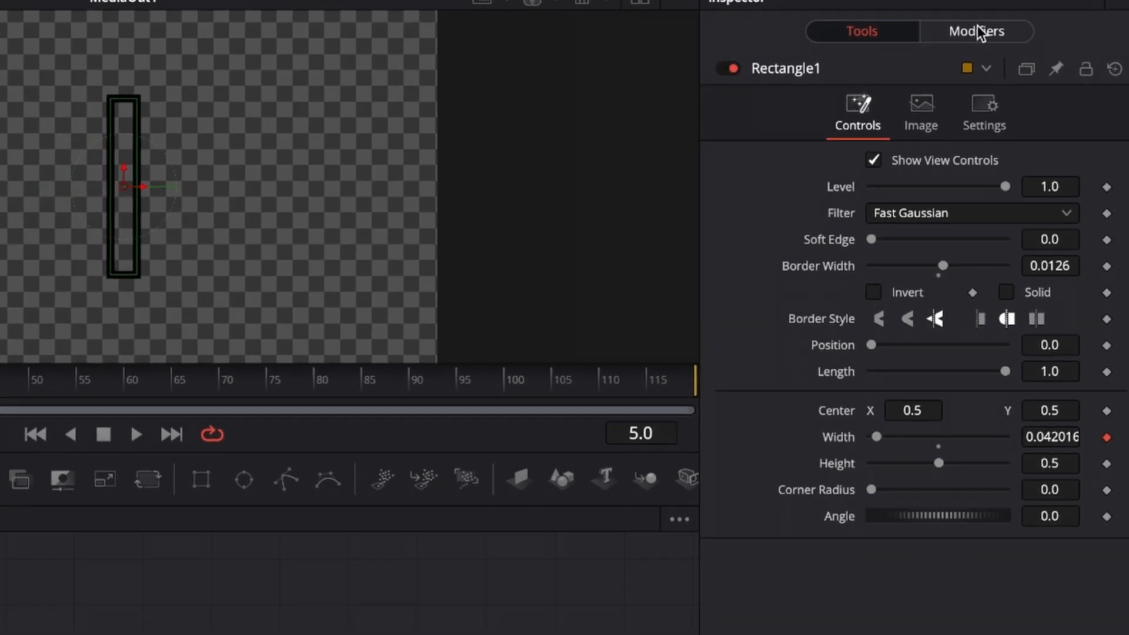
Show the Modifiers tab with Anim Curves on Rectangle1: Width
left_click(976, 32)
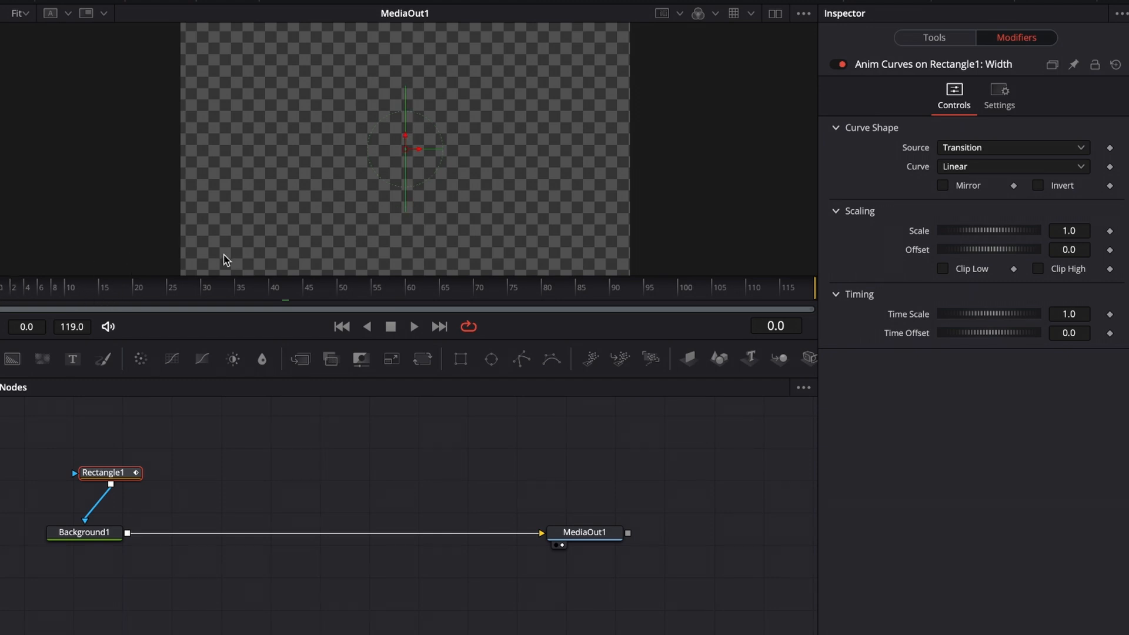
Set the Width Anim Curves Offset to 0.5
left_click(1069, 249)
type("0.5")
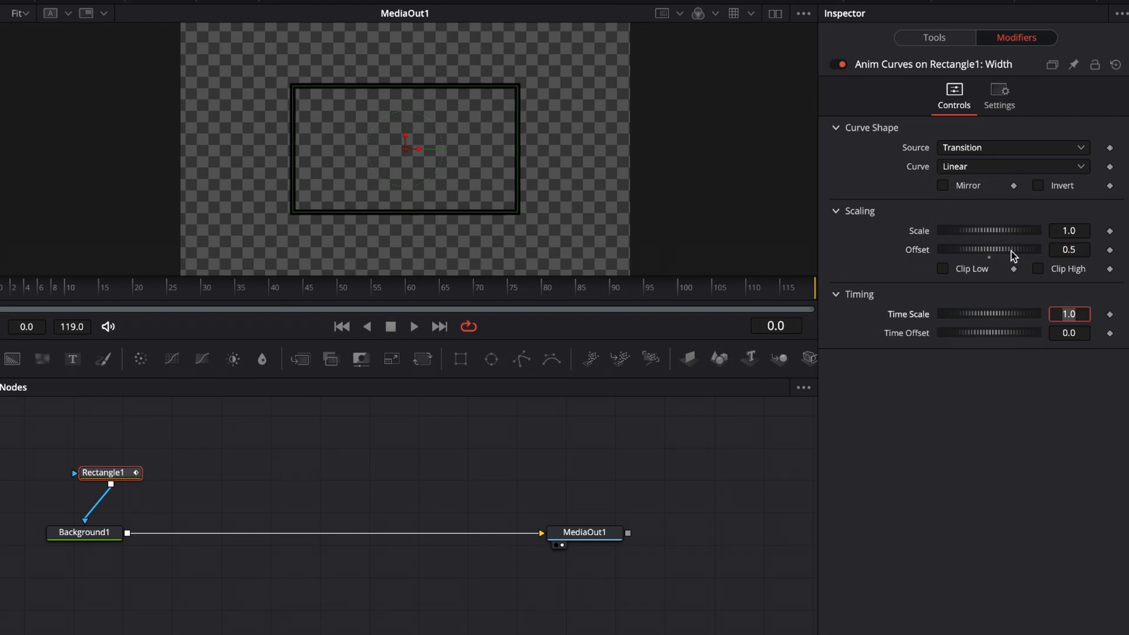
mouse_move(615, 228)
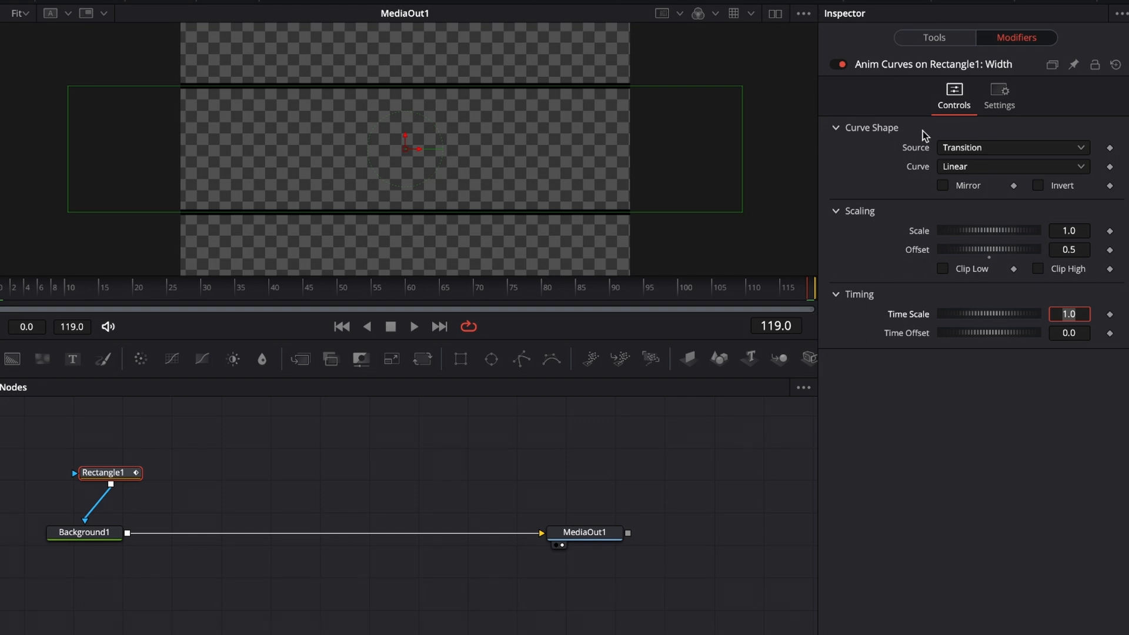
Check the Width value in Tools, then set the Anim Curves Scale to 0.5
left_click(933, 38)
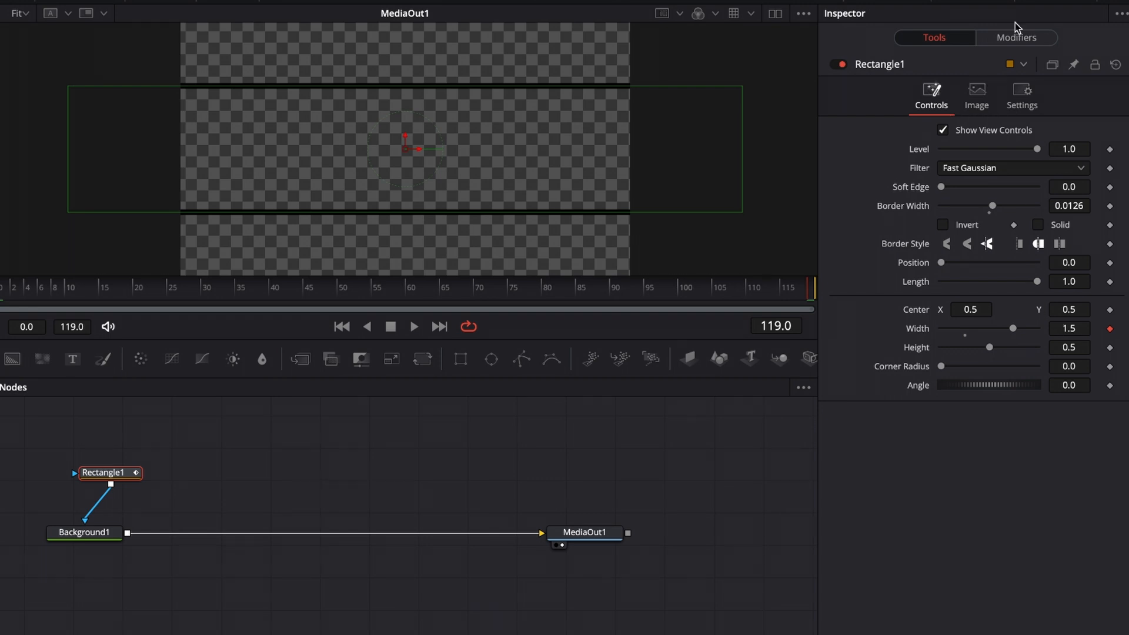
left_click(1016, 38)
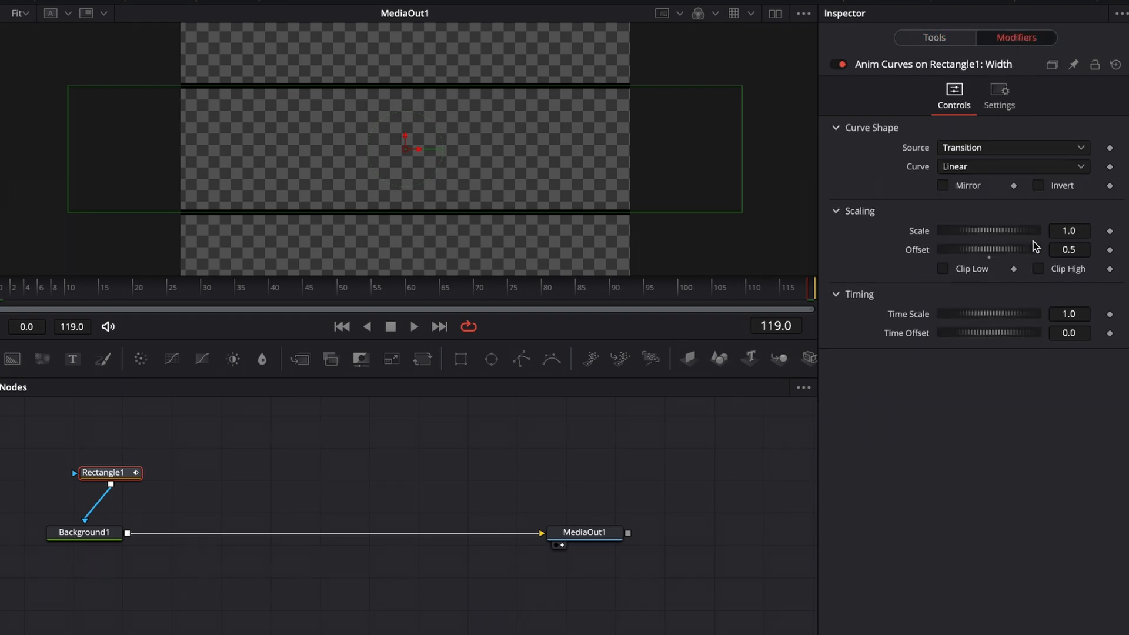
left_click(1068, 231)
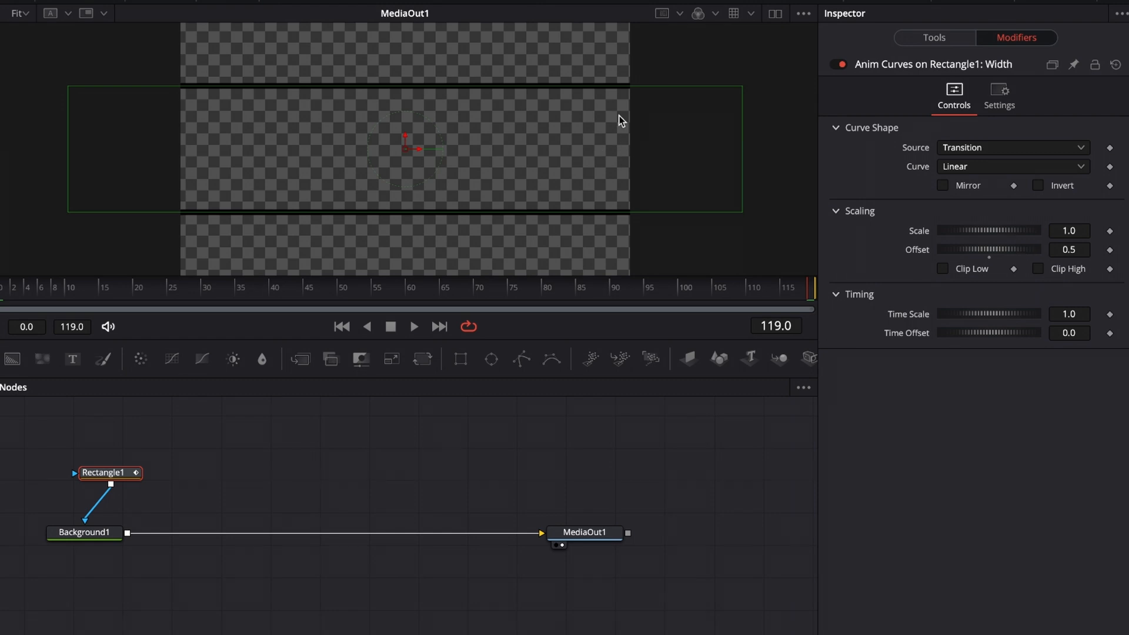
mouse_move(1080, 226)
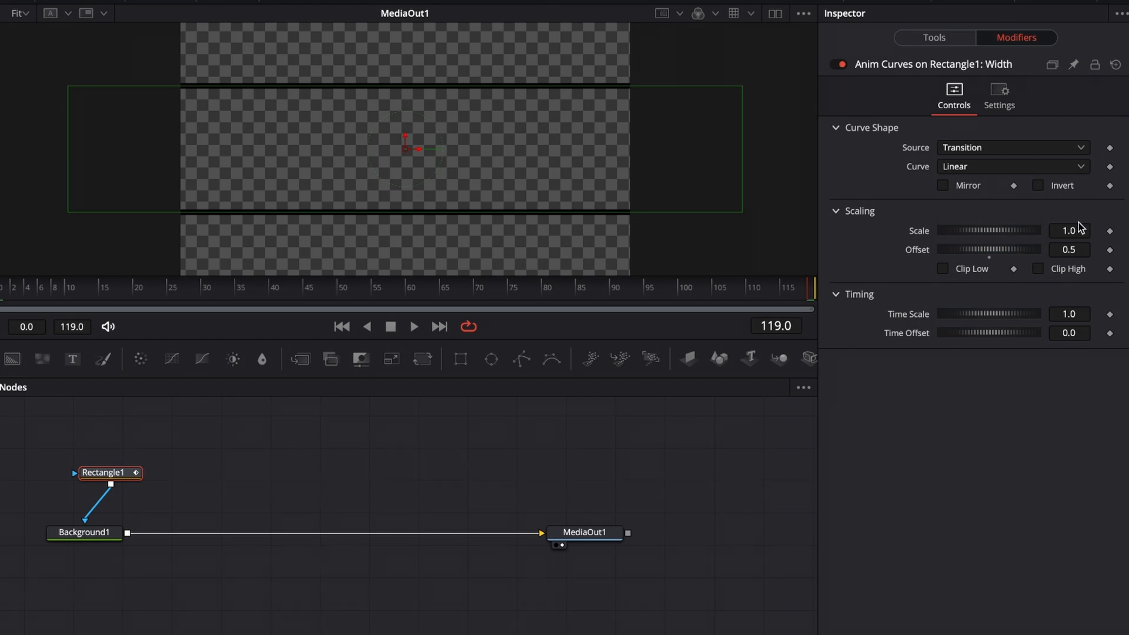
left_click(1069, 230)
type("0.5")
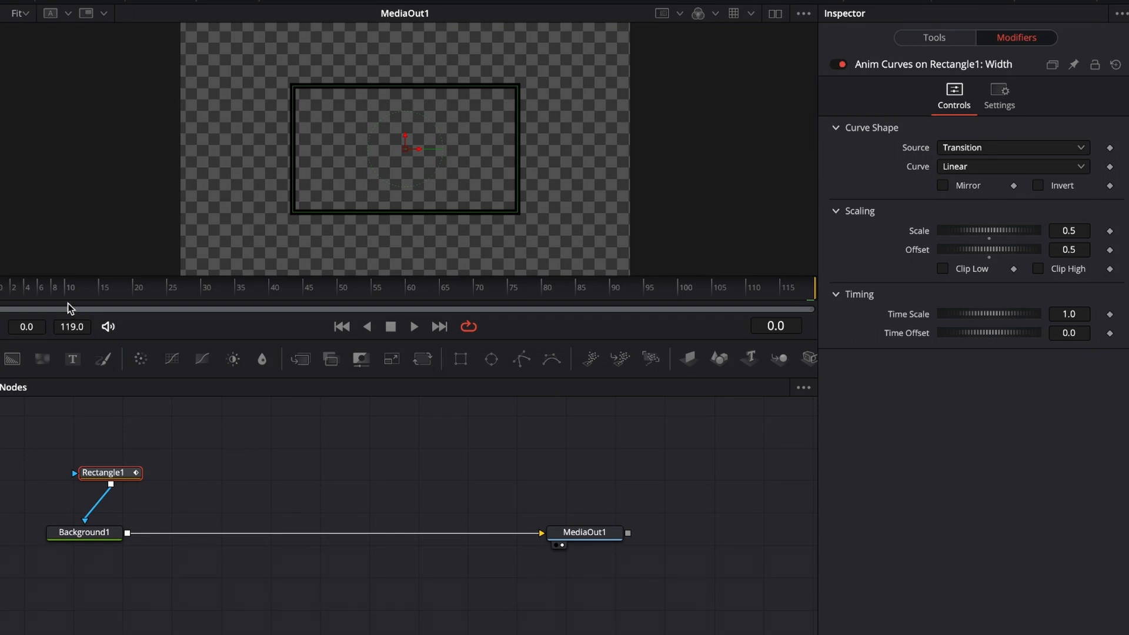
mouse_move(1078, 285)
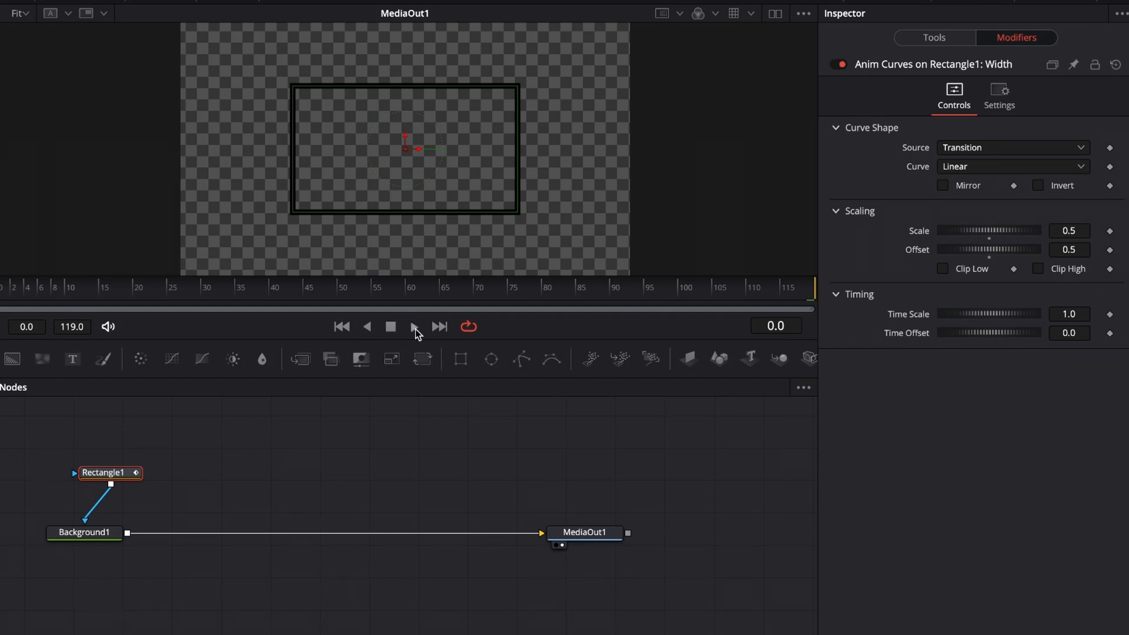
Play and stop the width preview, then jump to the last frame, 119
left_click(414, 326)
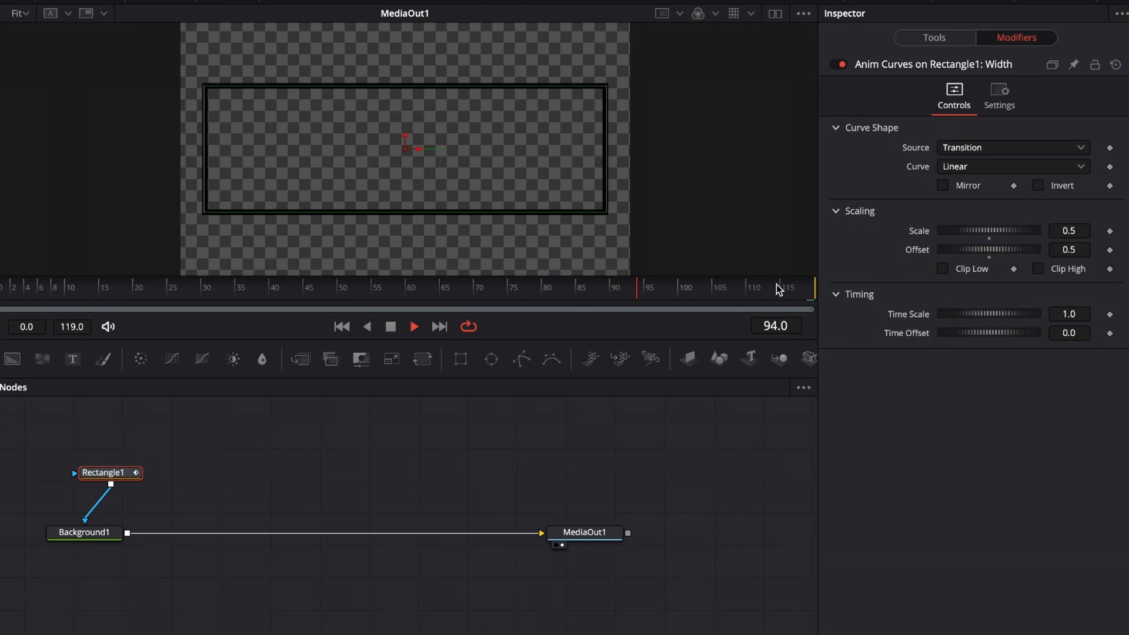
left_click(341, 326)
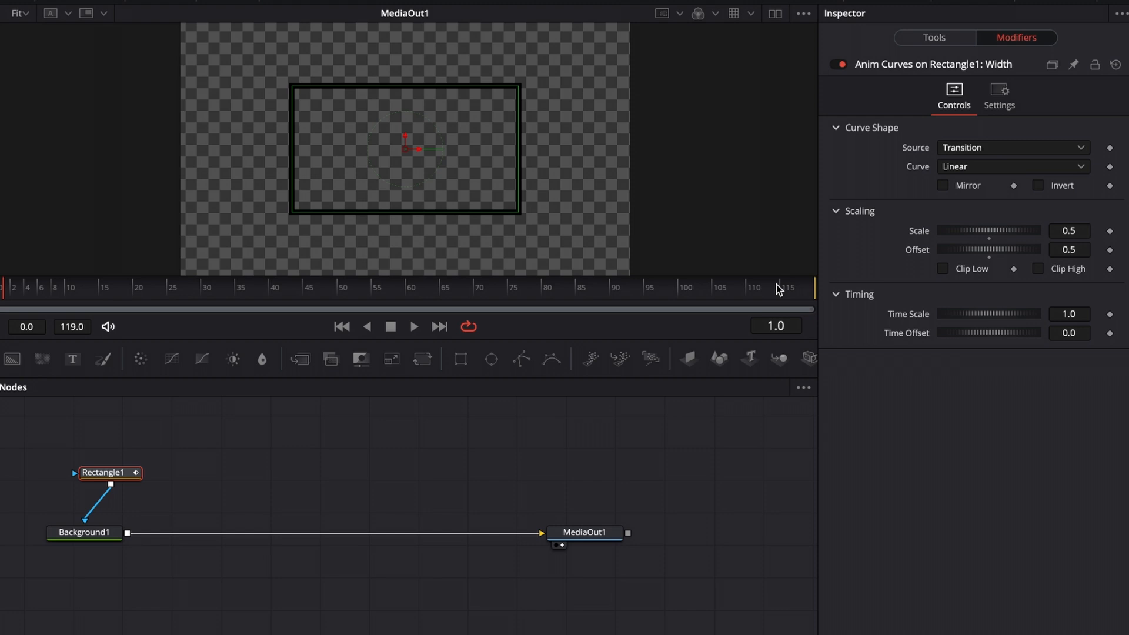
left_click(810, 288)
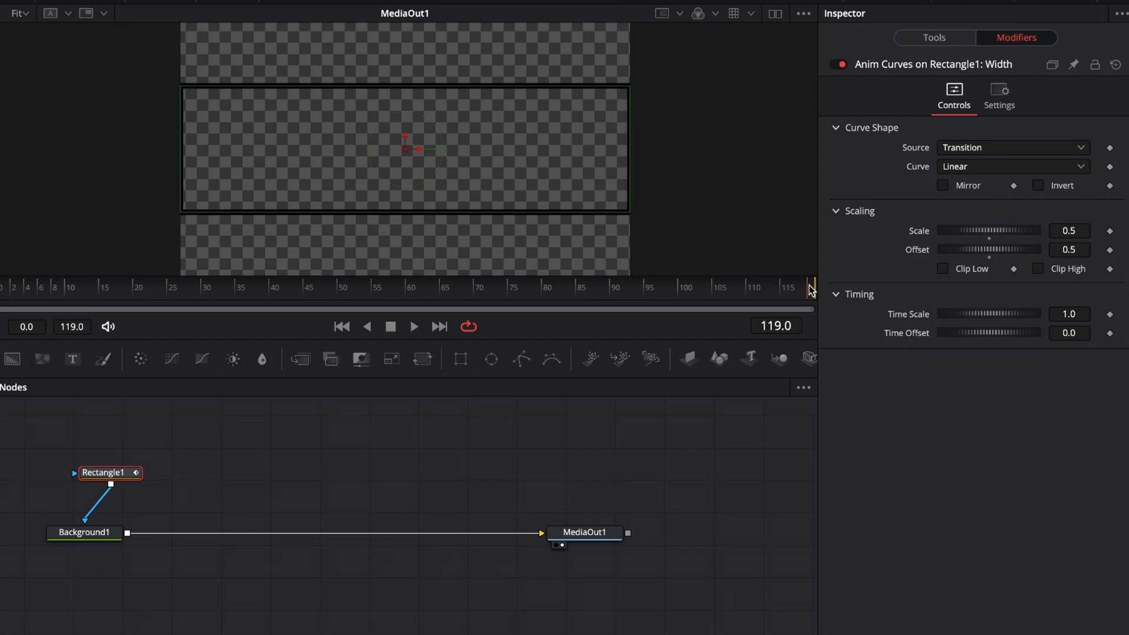
mouse_move(872, 127)
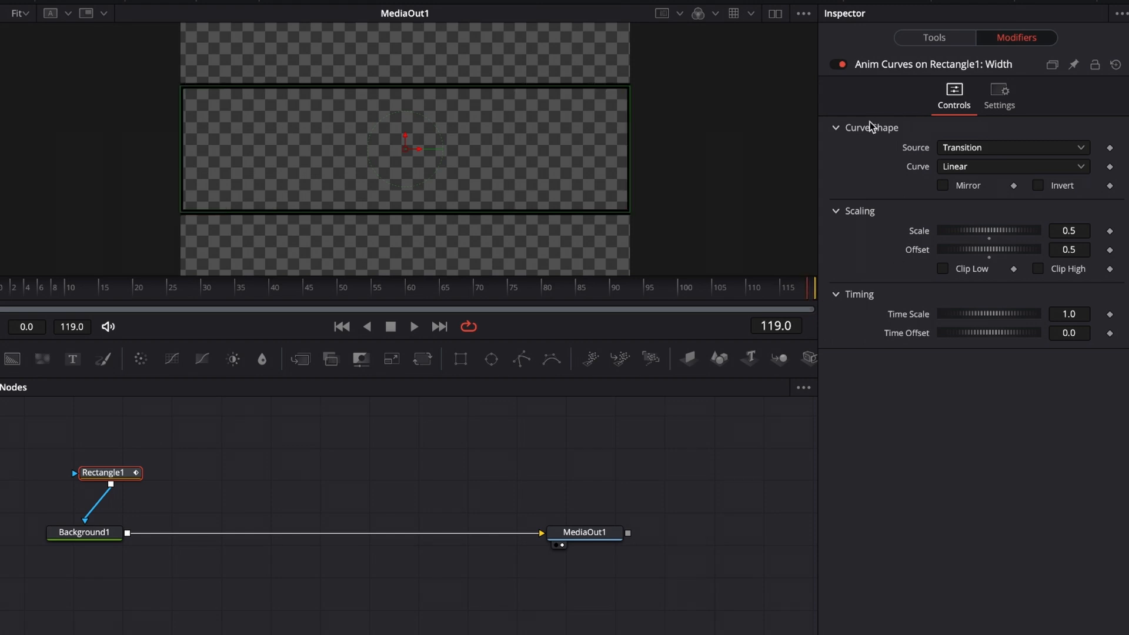
mouse_move(852, 304)
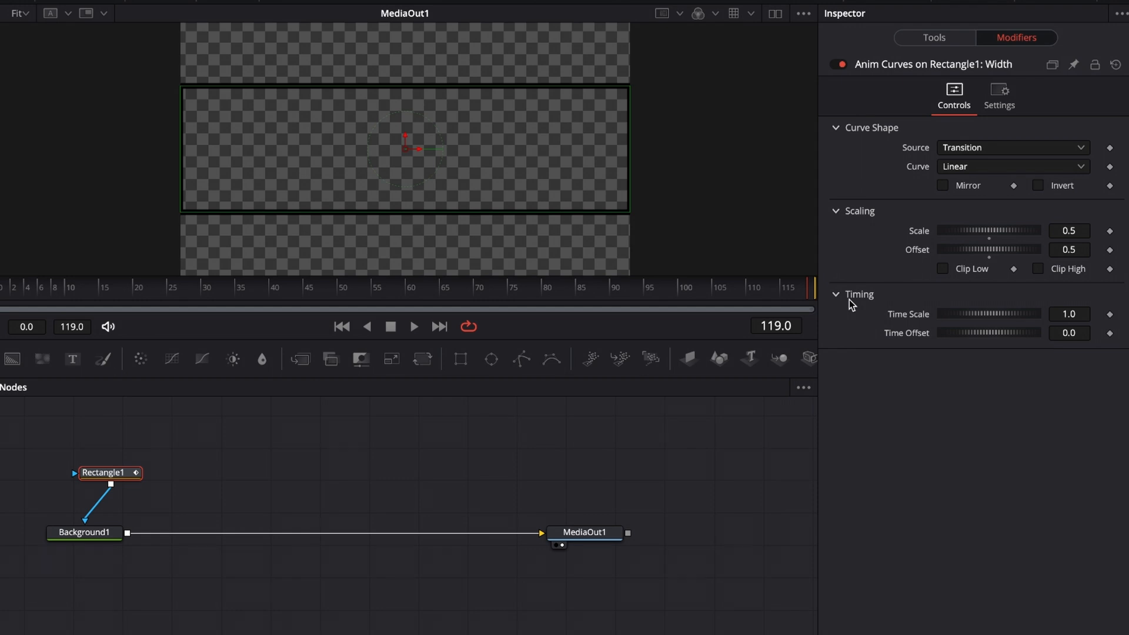
mouse_move(917, 331)
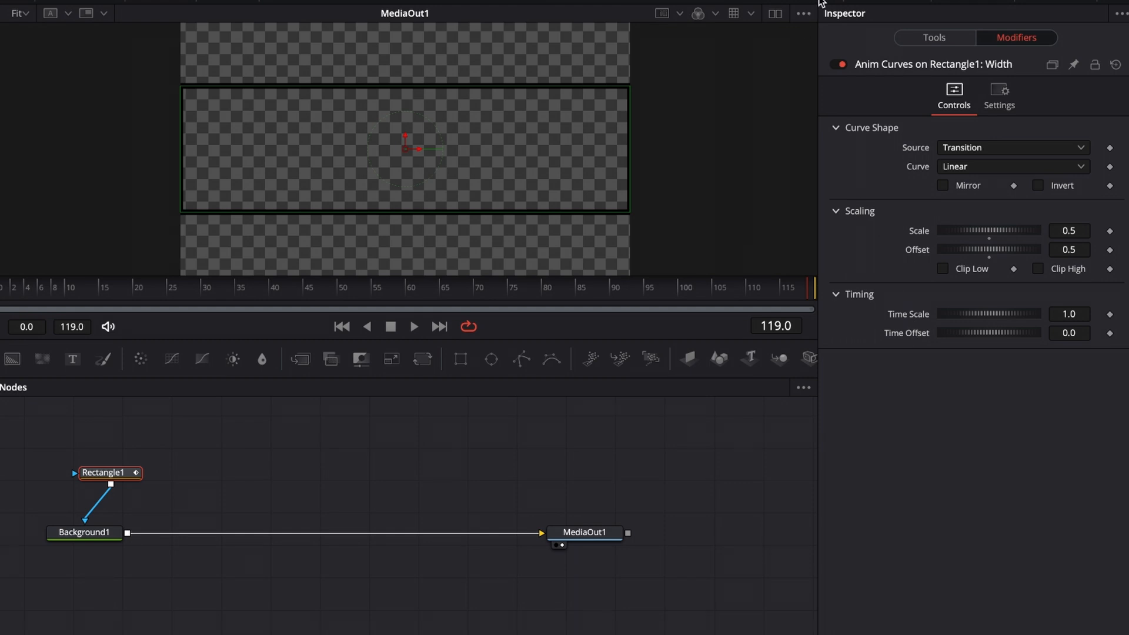
mouse_move(735, 397)
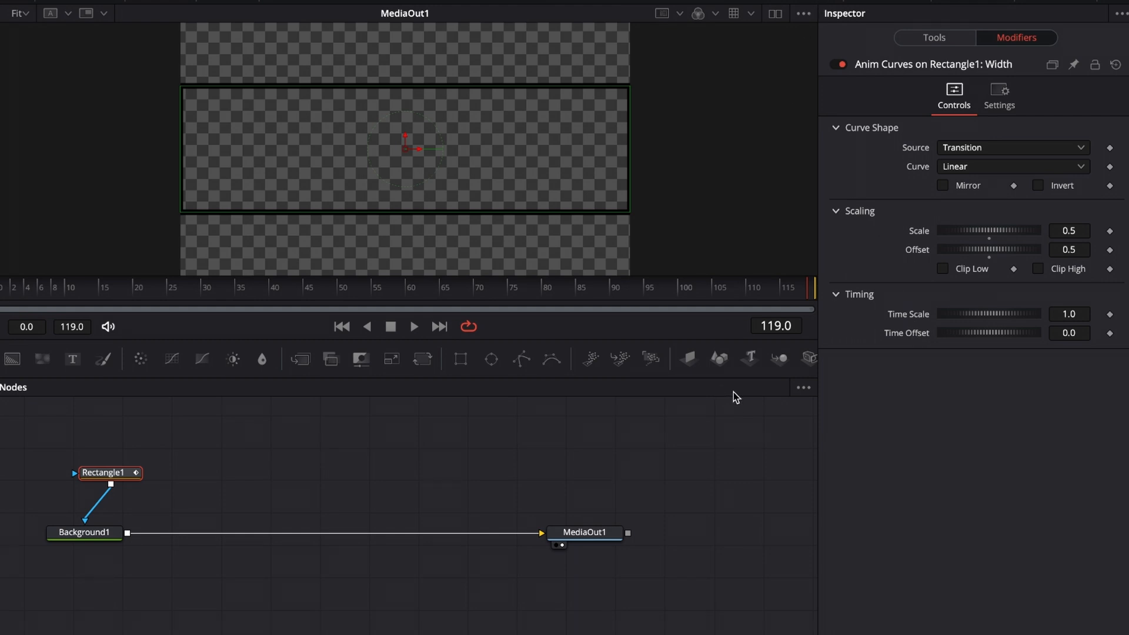
mouse_move(908, 197)
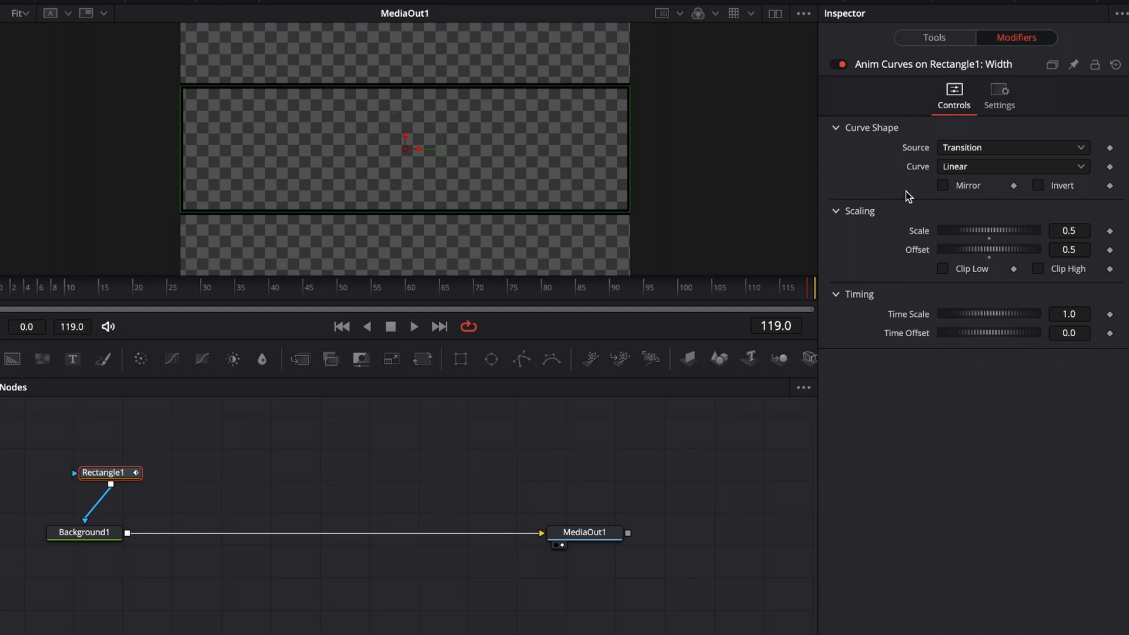
Go to frame 40 and set the curve source to Duration
left_click(84, 532)
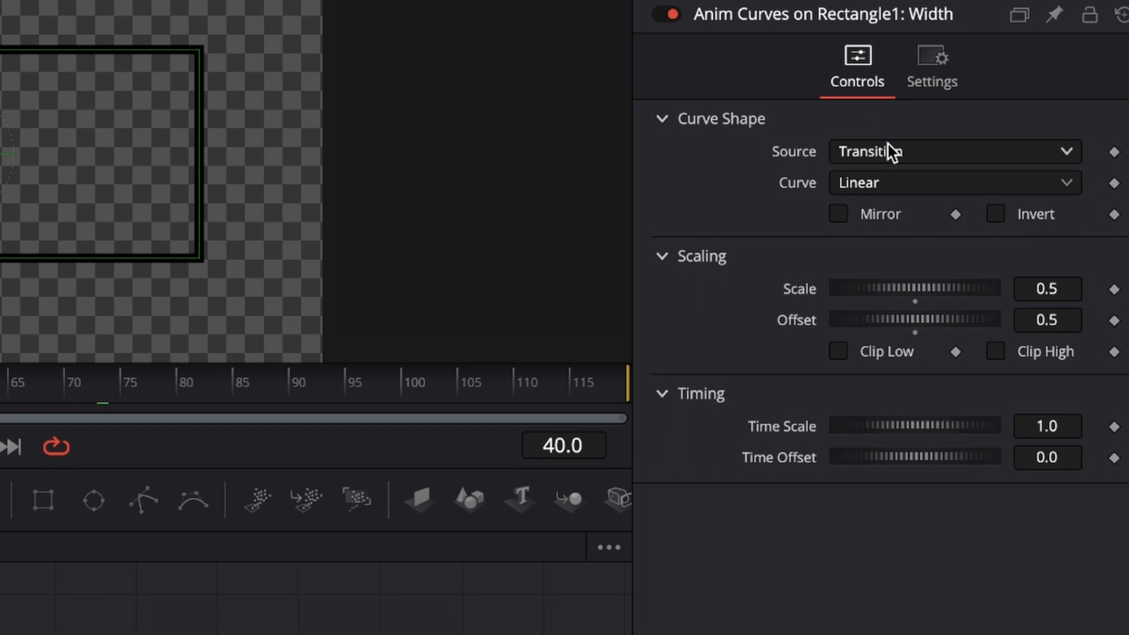
left_click(950, 151)
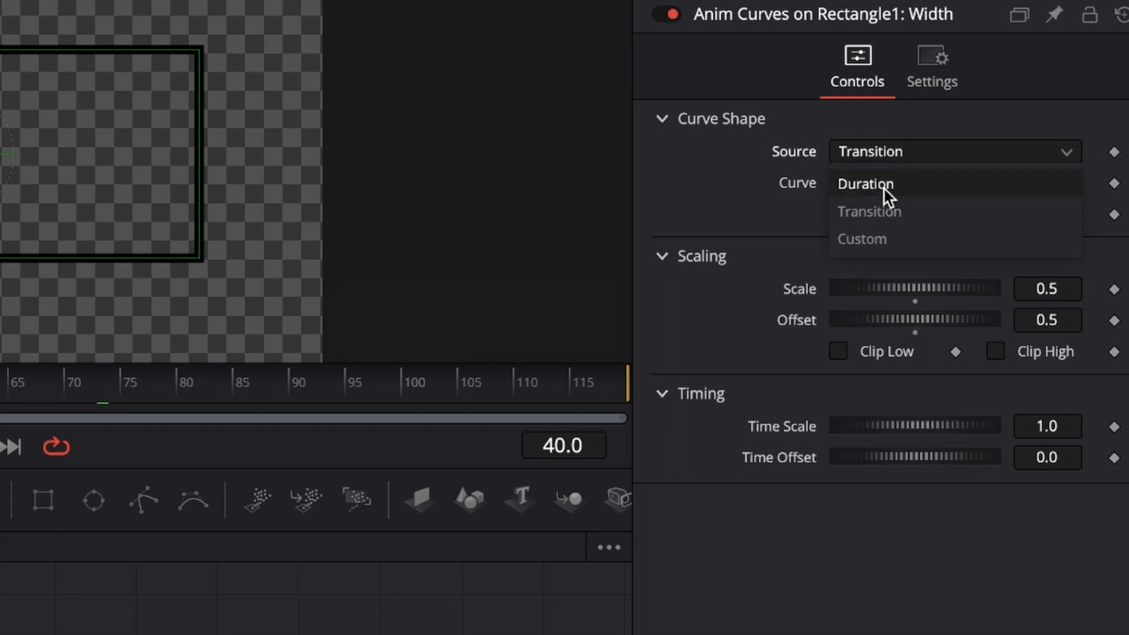
mouse_move(885, 198)
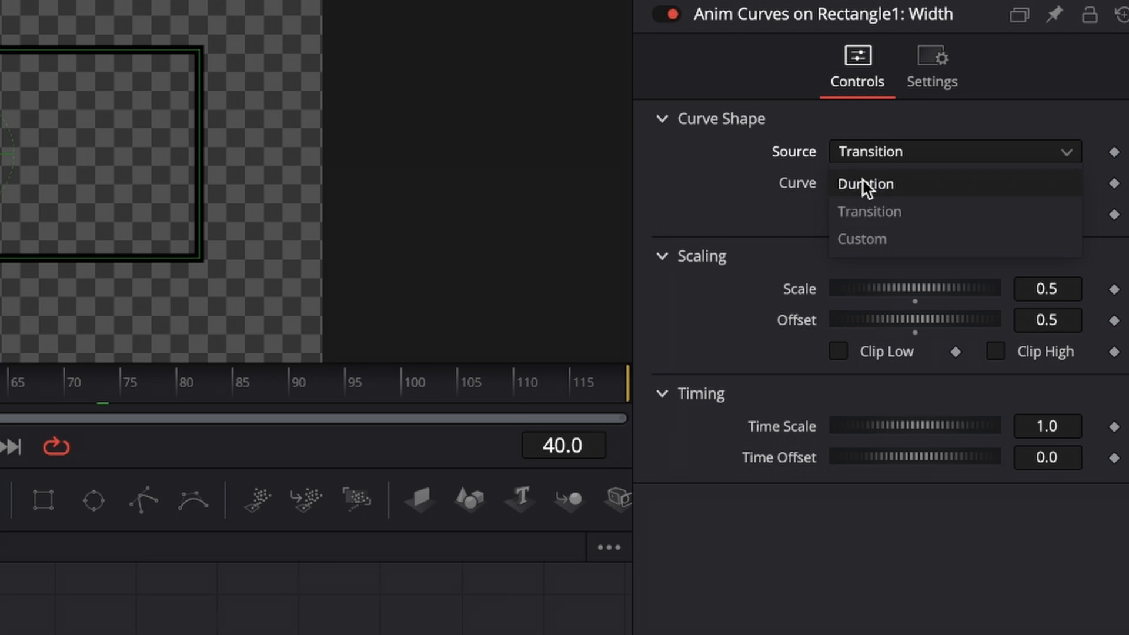
left_click(865, 183)
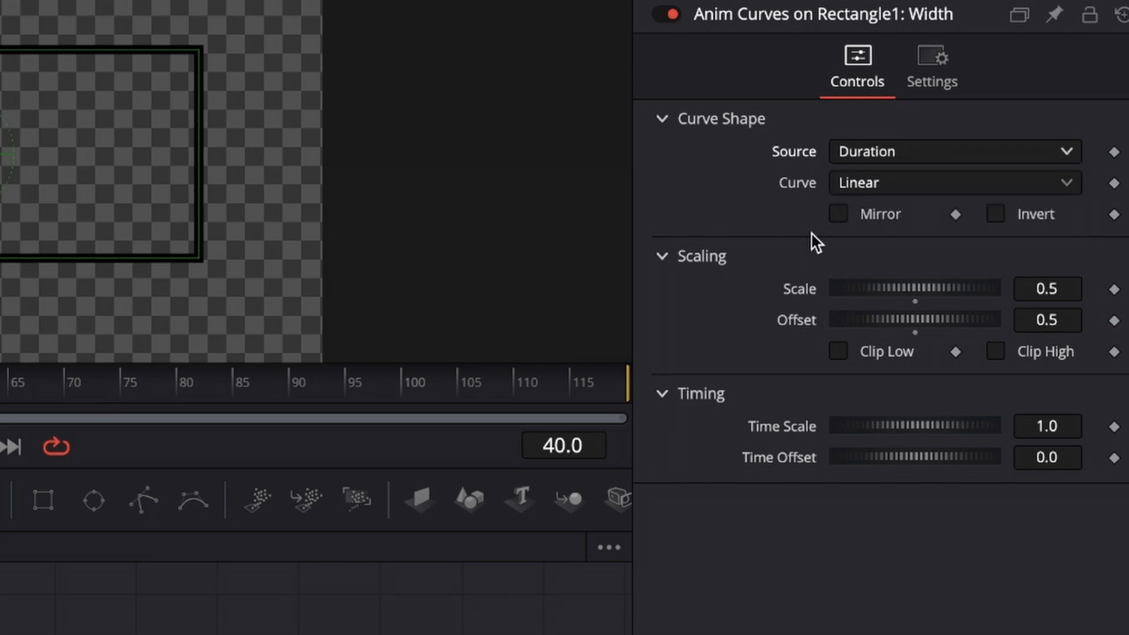
mouse_move(852, 190)
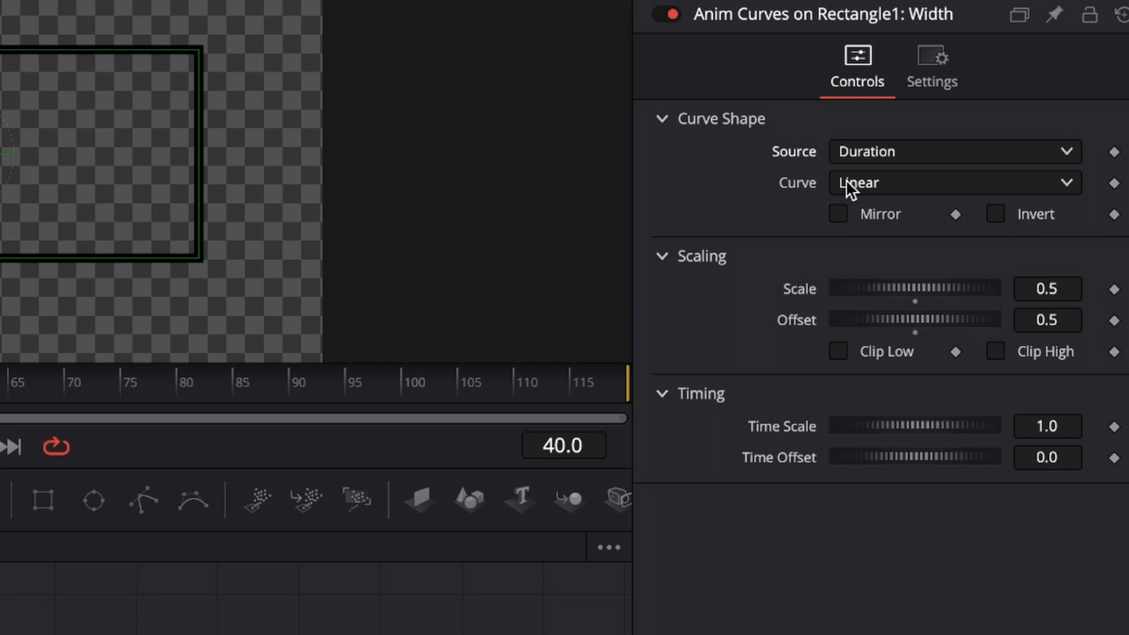
left_click(952, 183)
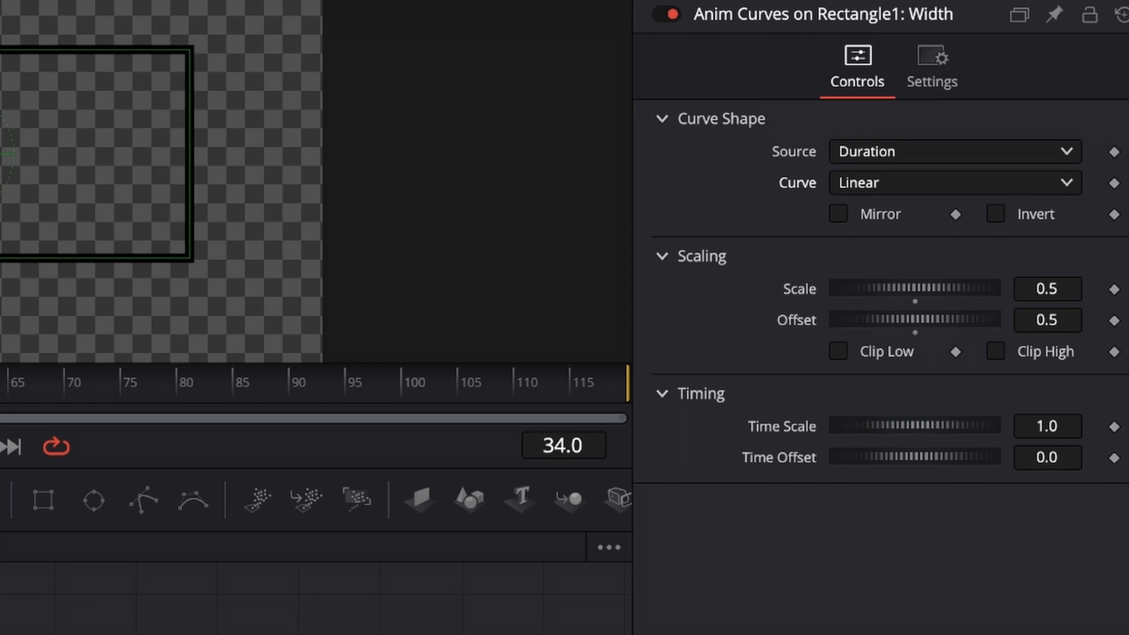
mouse_move(1028, 308)
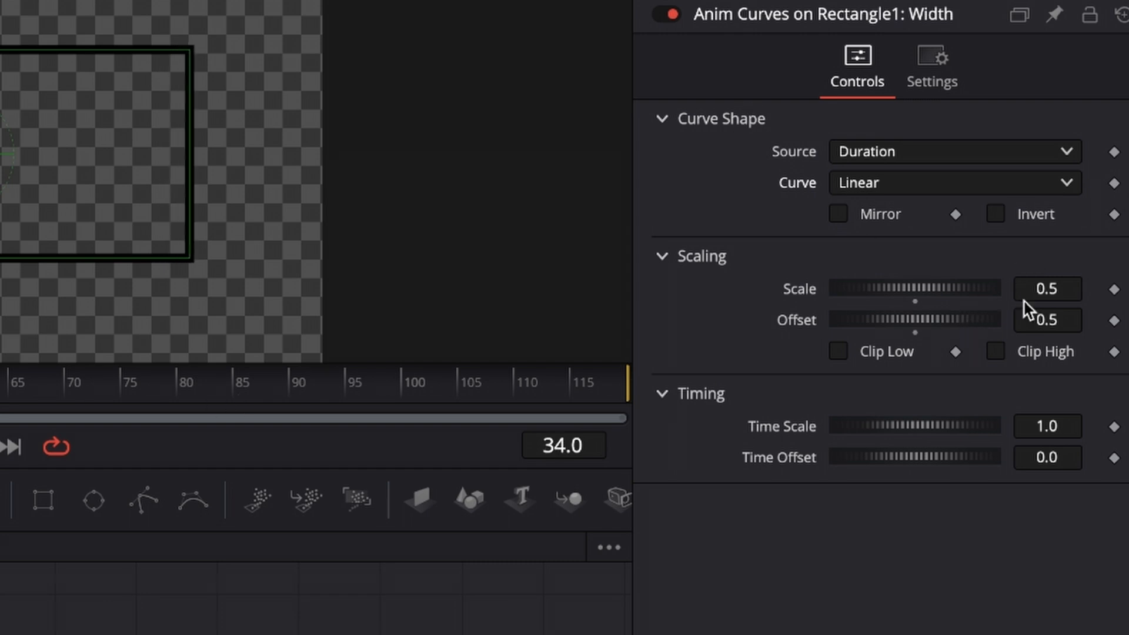
Switch the Width curve to Easing with Expo in and Expo out, then play
left_click(950, 182)
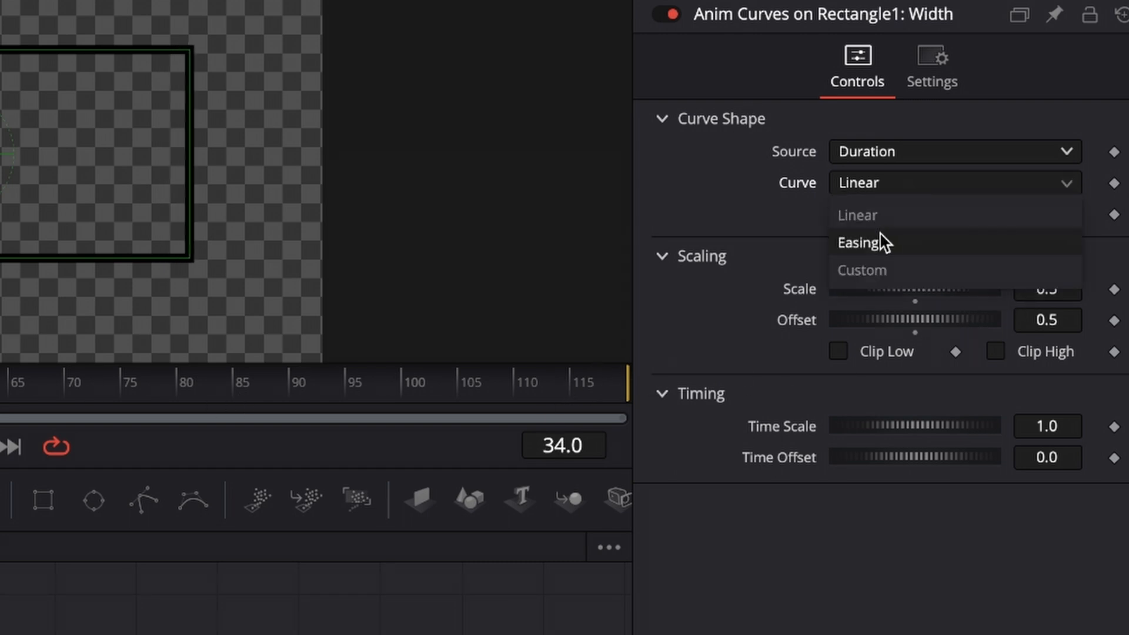
left_click(858, 242)
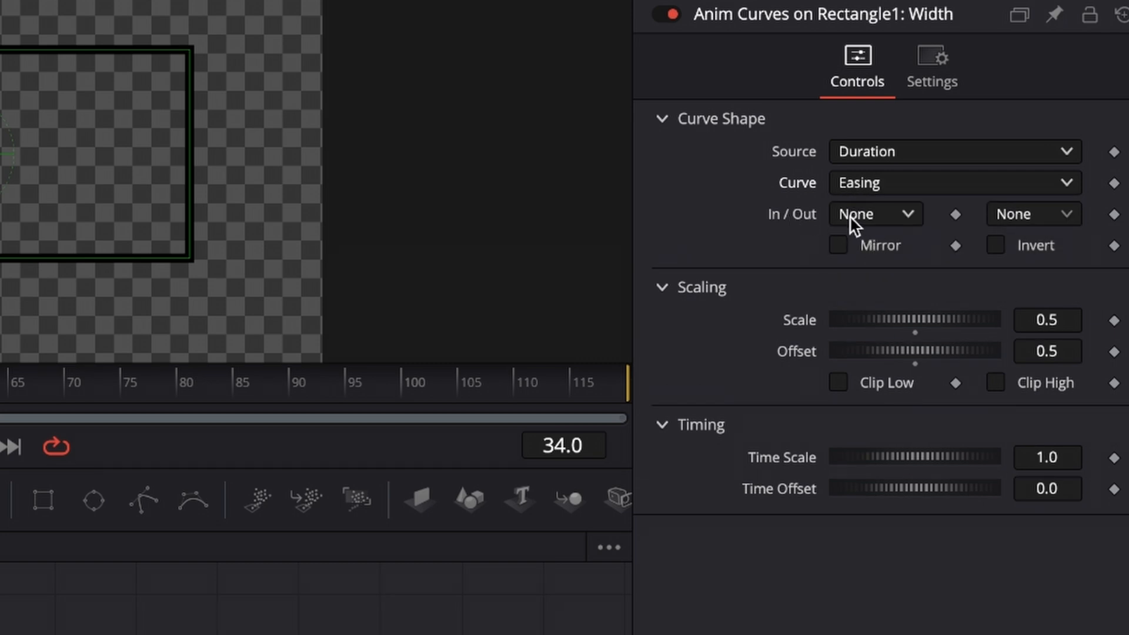
mouse_move(872, 228)
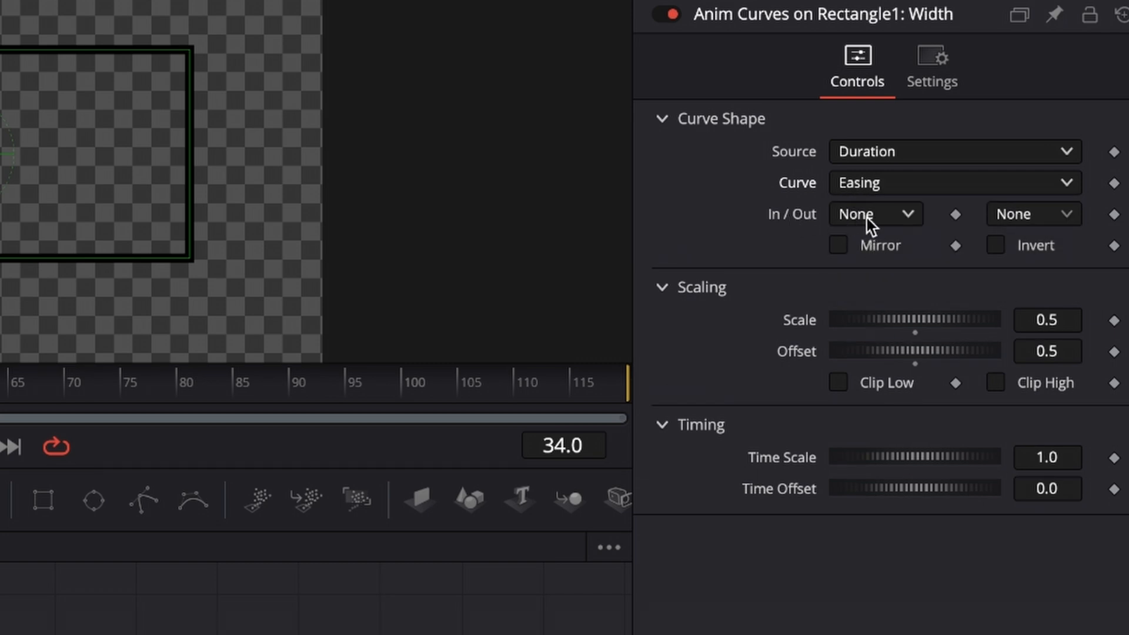
left_click(875, 214)
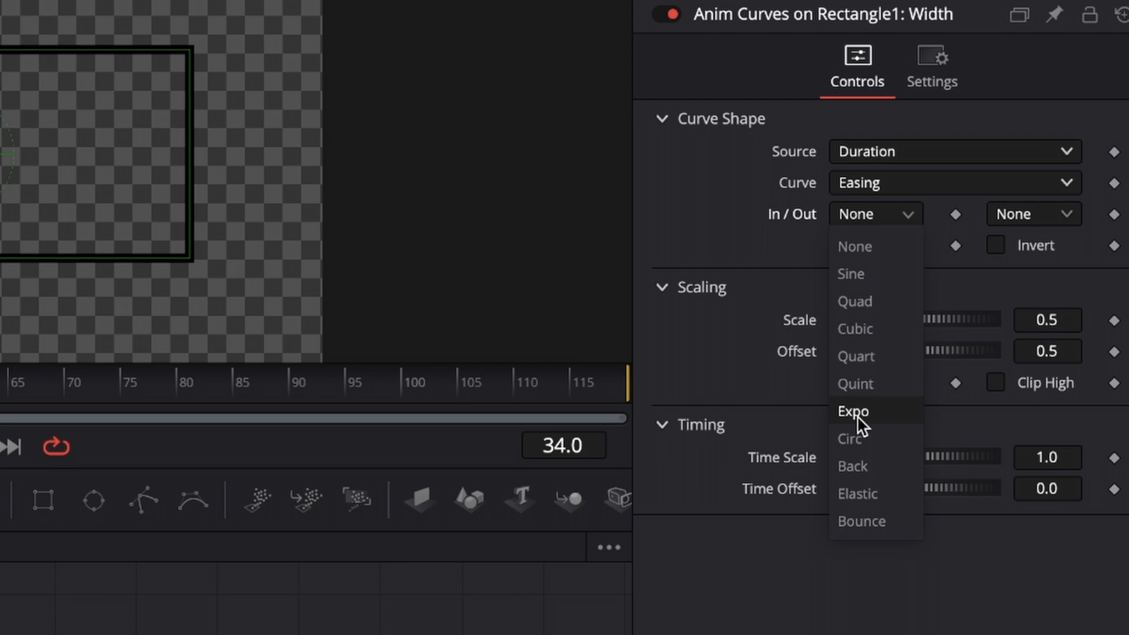
left_click(852, 411)
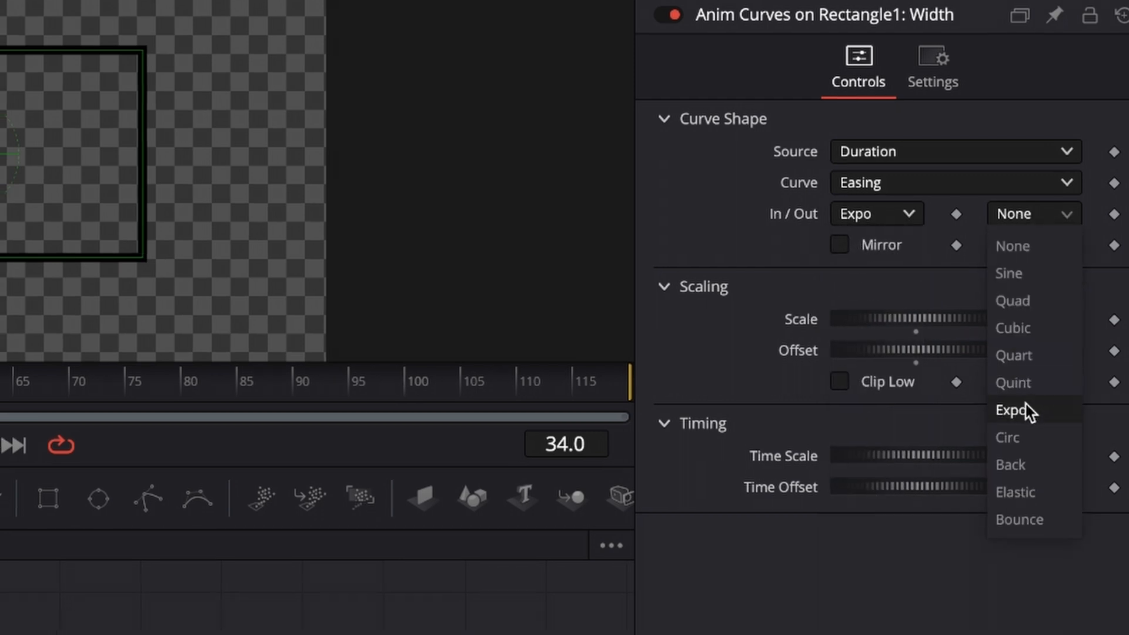
left_click(1015, 410)
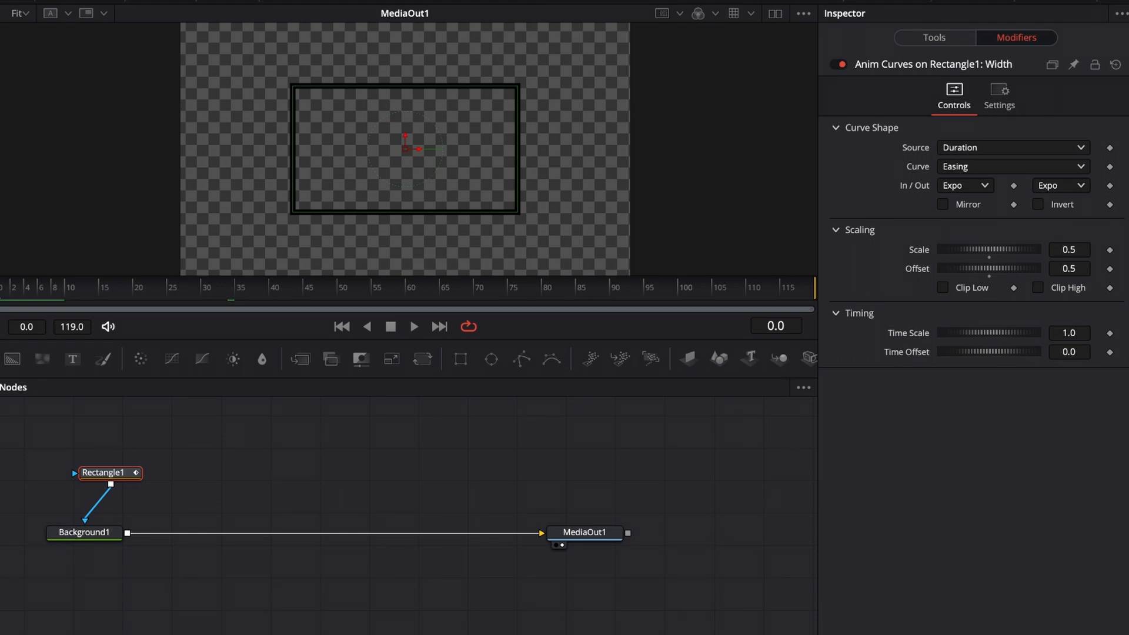
left_click(414, 326)
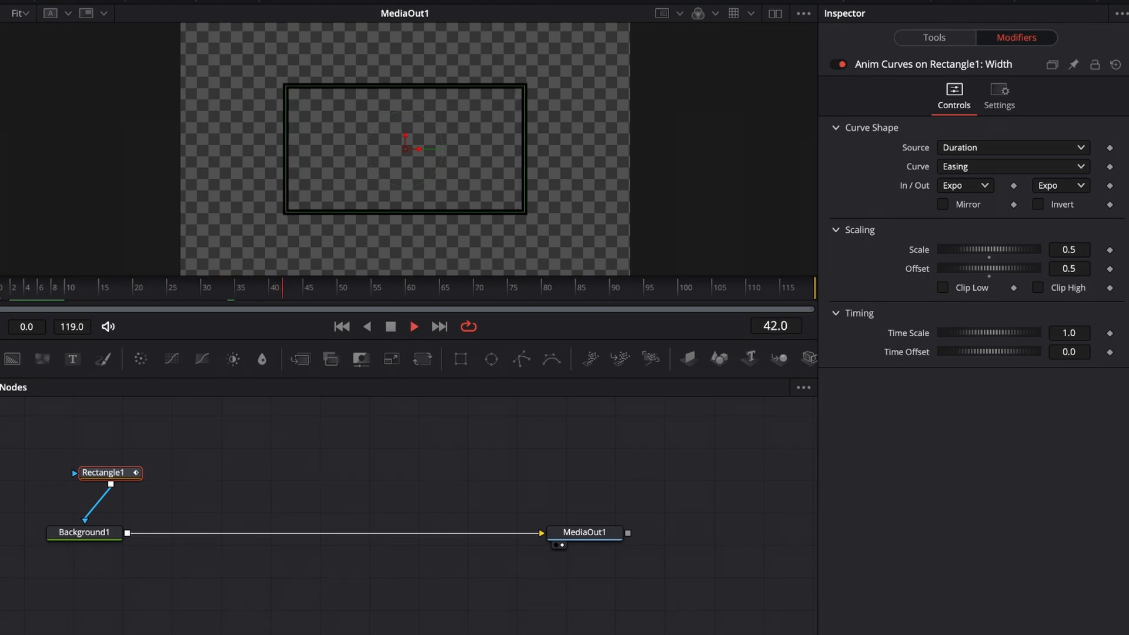
Reopen the Curve dropdown listing Linear, Easing and Custom at frame 103
left_click(606, 287)
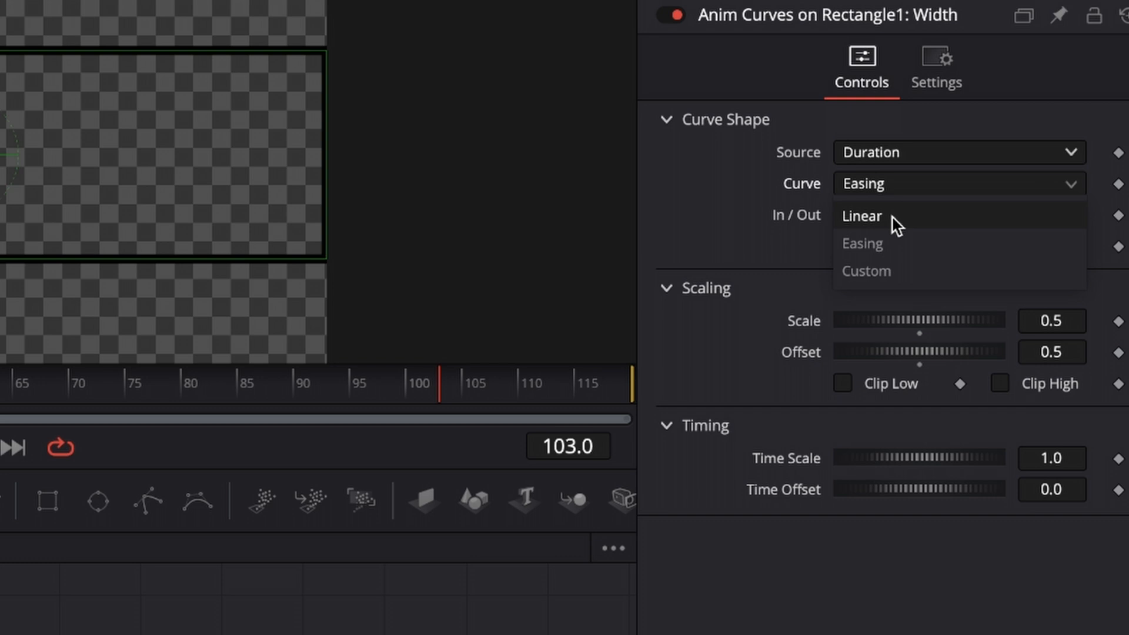
Switch the Width curve to Custom and drag added points into a zigzag
left_click(866, 270)
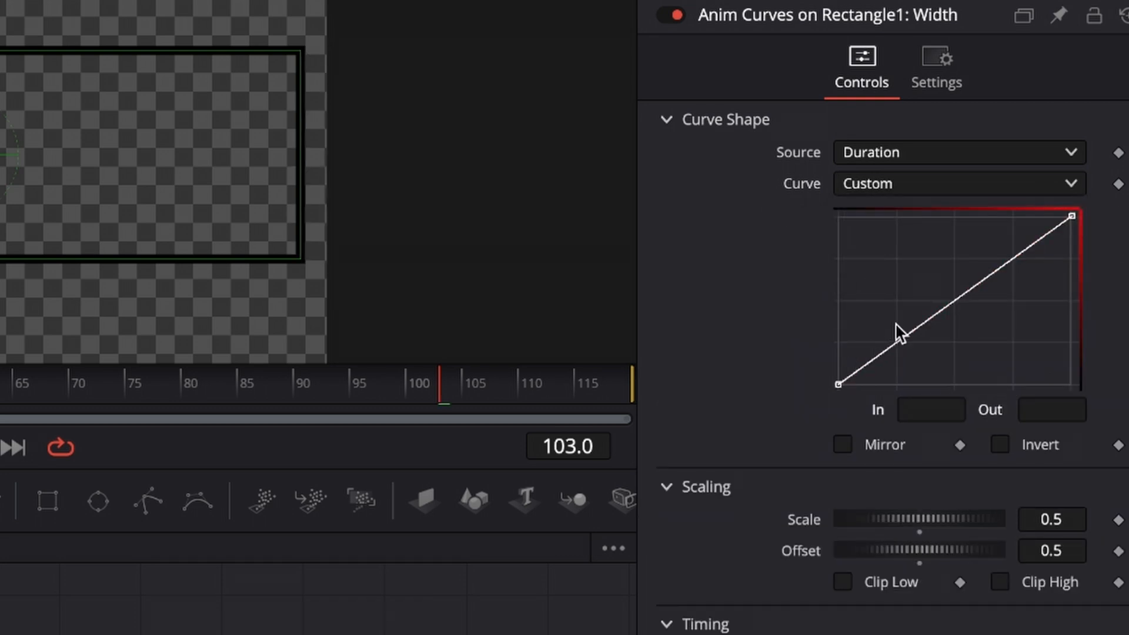
left_click_drag(902, 331, 873, 244)
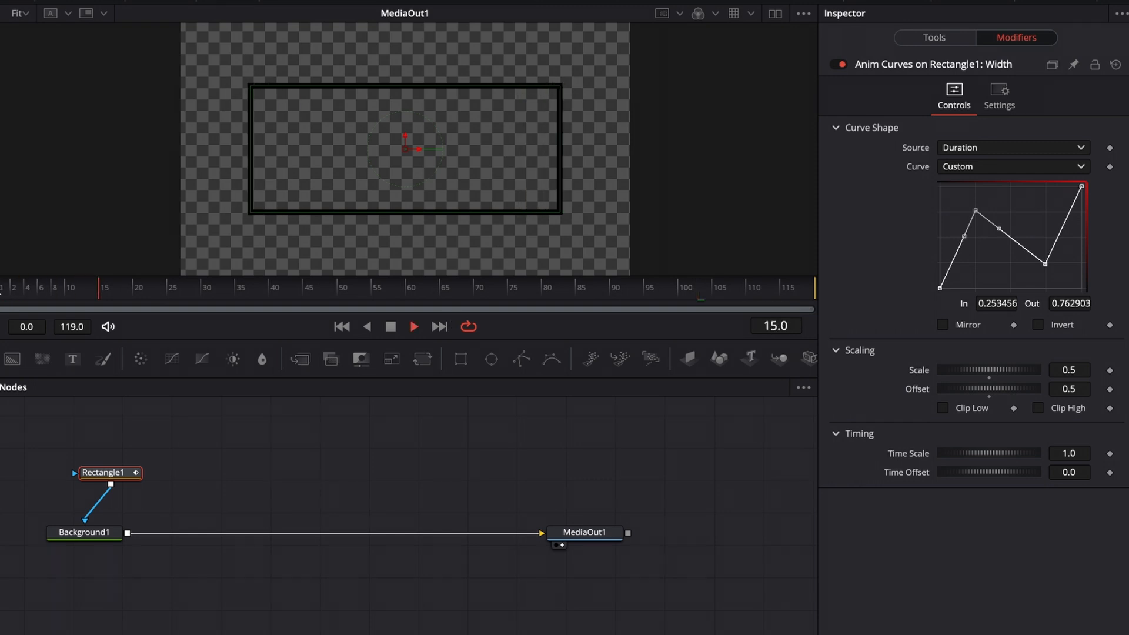
left_click_drag(105, 287, 413, 286)
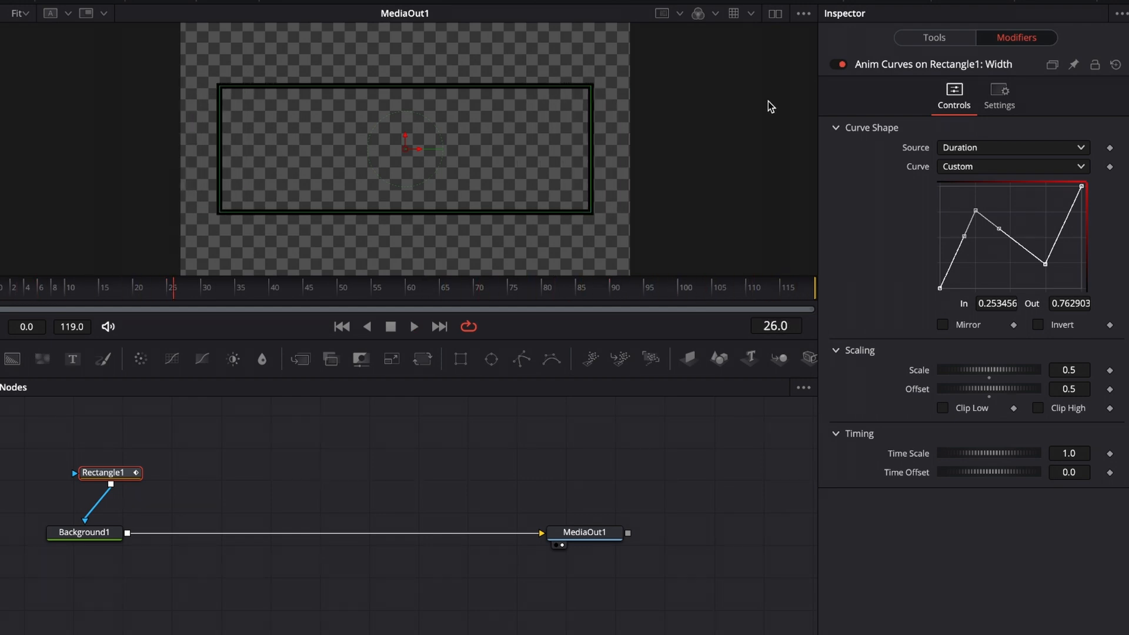
mouse_move(943, 285)
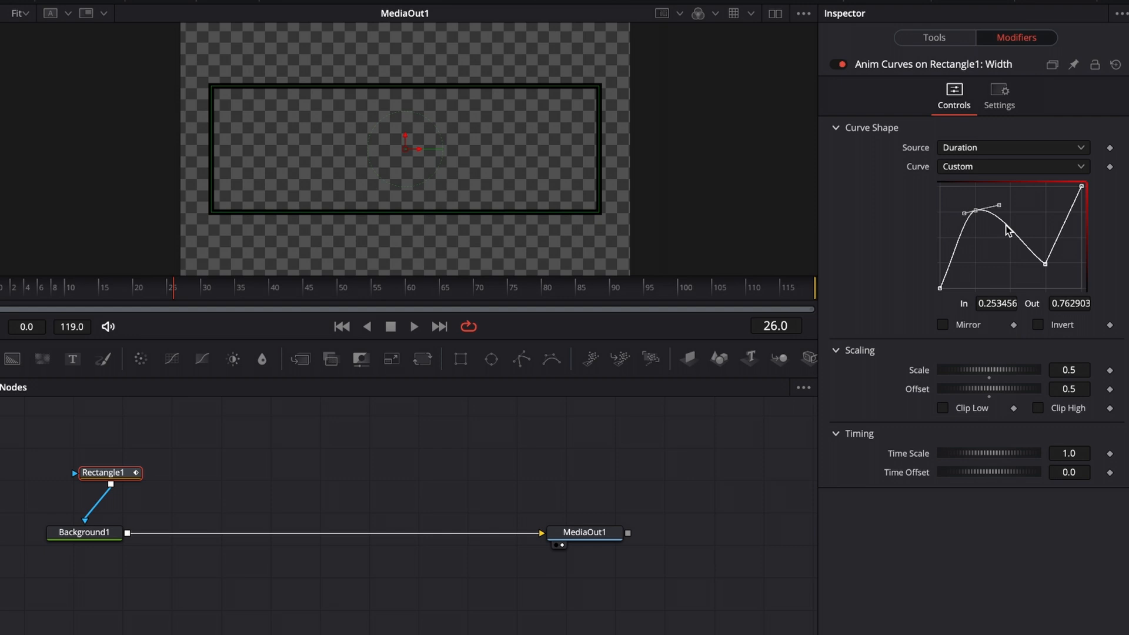
Drag Bezier handles to round the custom curve's peak and valley into a wave
left_click_drag(1008, 230, 1048, 270)
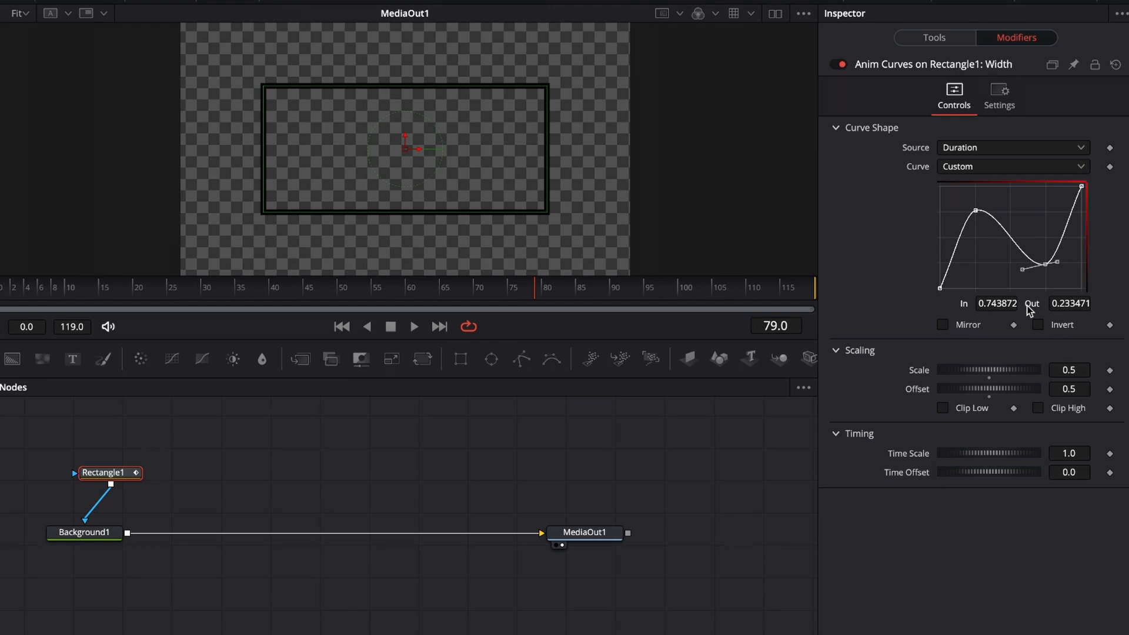
mouse_move(974, 244)
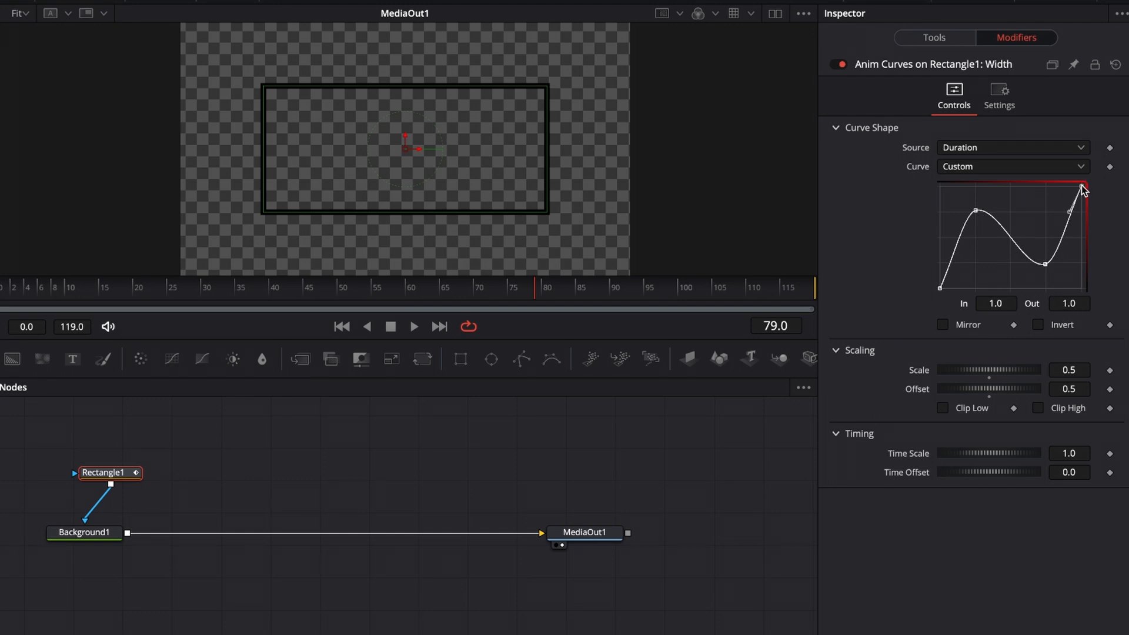
mouse_move(1014, 304)
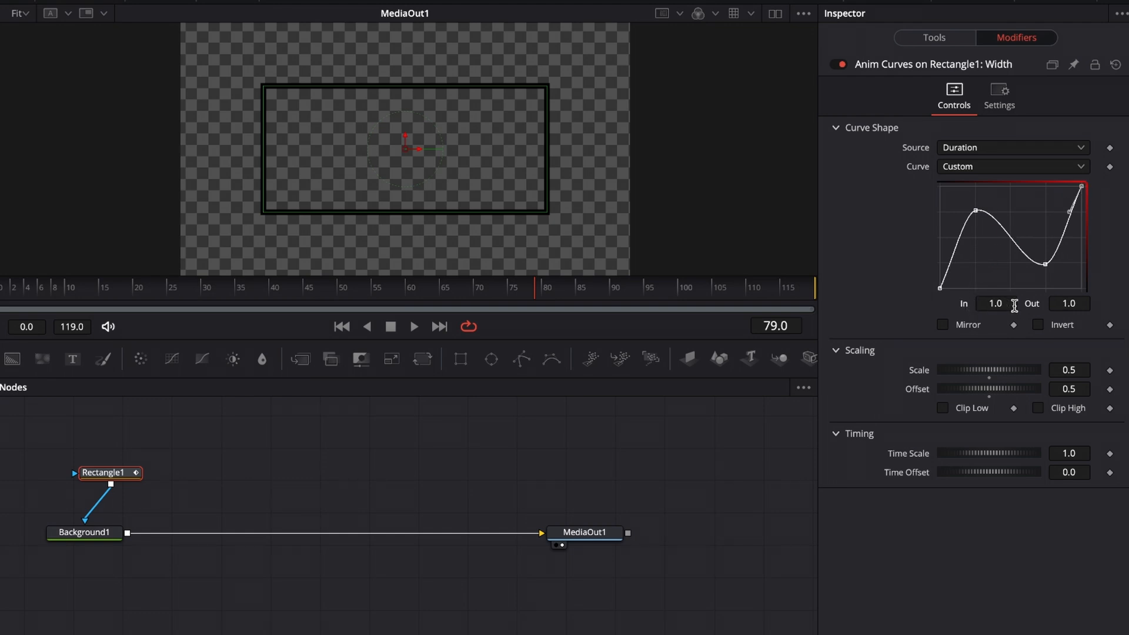
mouse_move(972, 310)
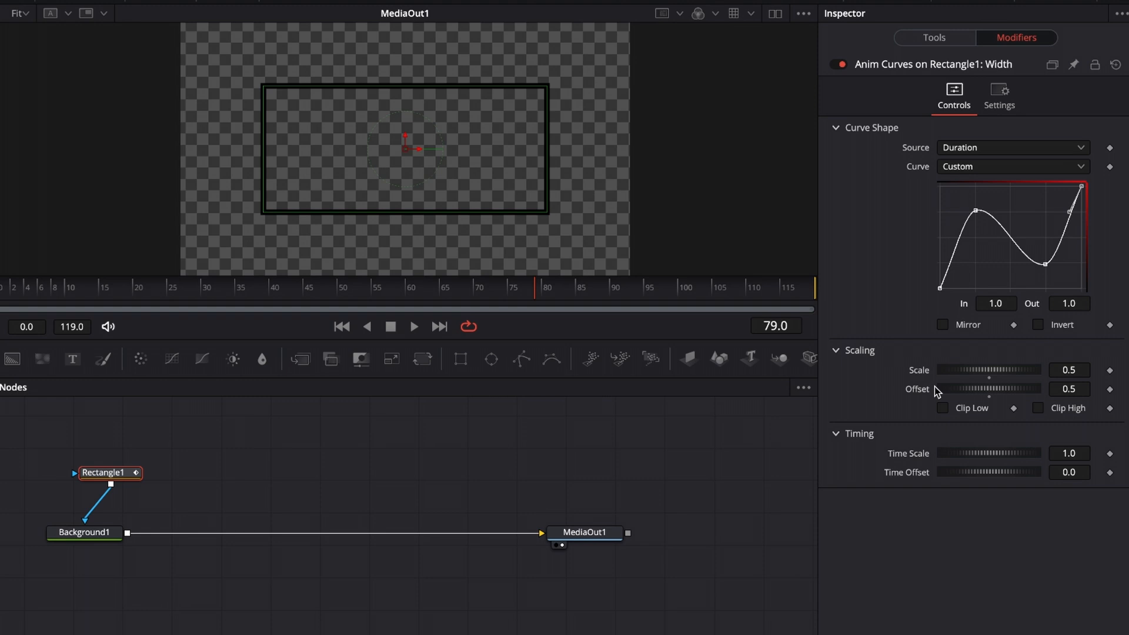
mouse_move(976, 216)
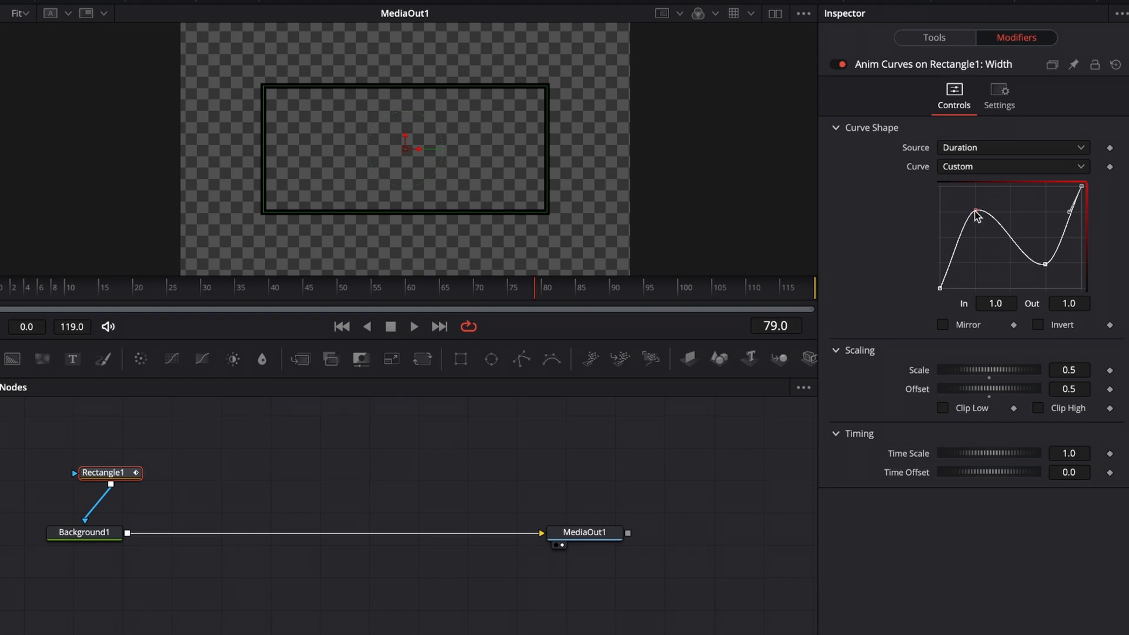
left_click_drag(1000, 204, 977, 214)
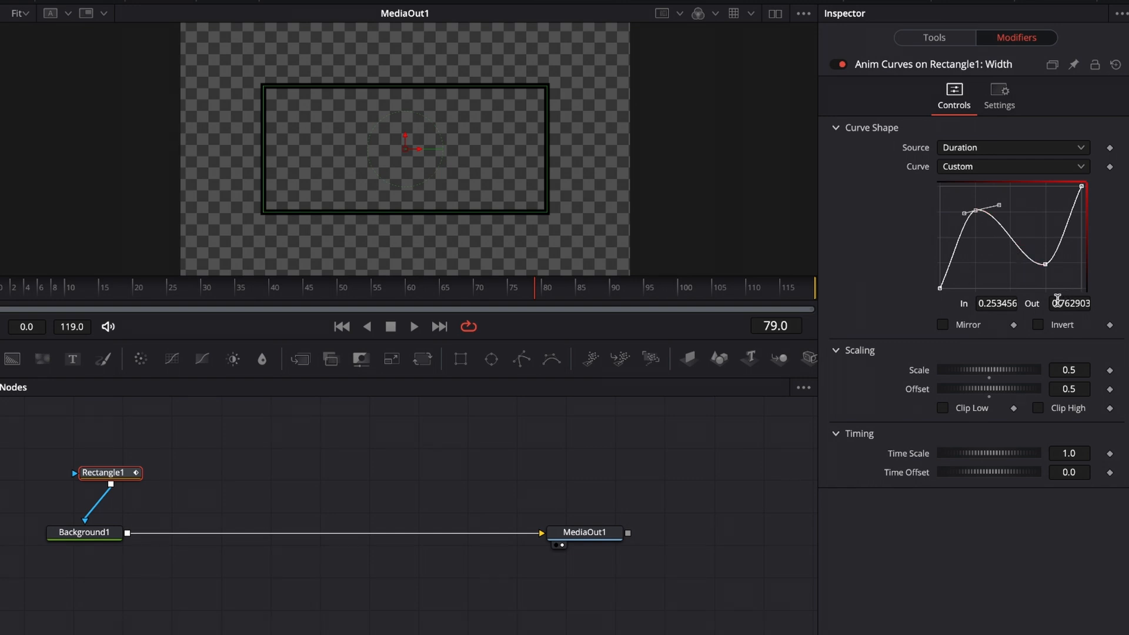
mouse_move(1061, 301)
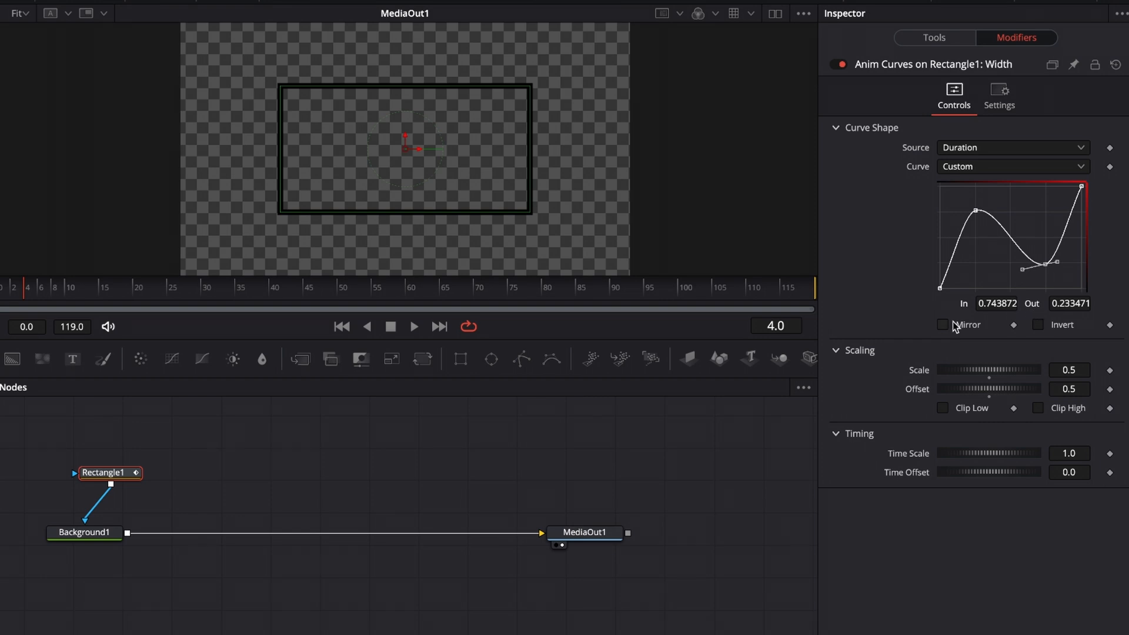
left_click(943, 325)
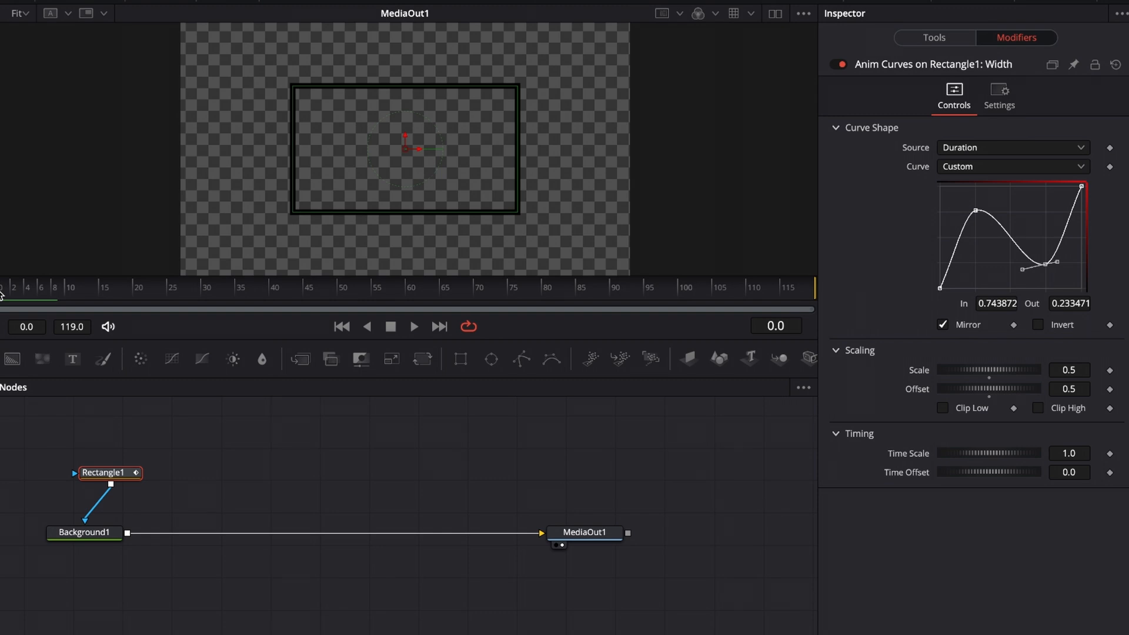
left_click(413, 326)
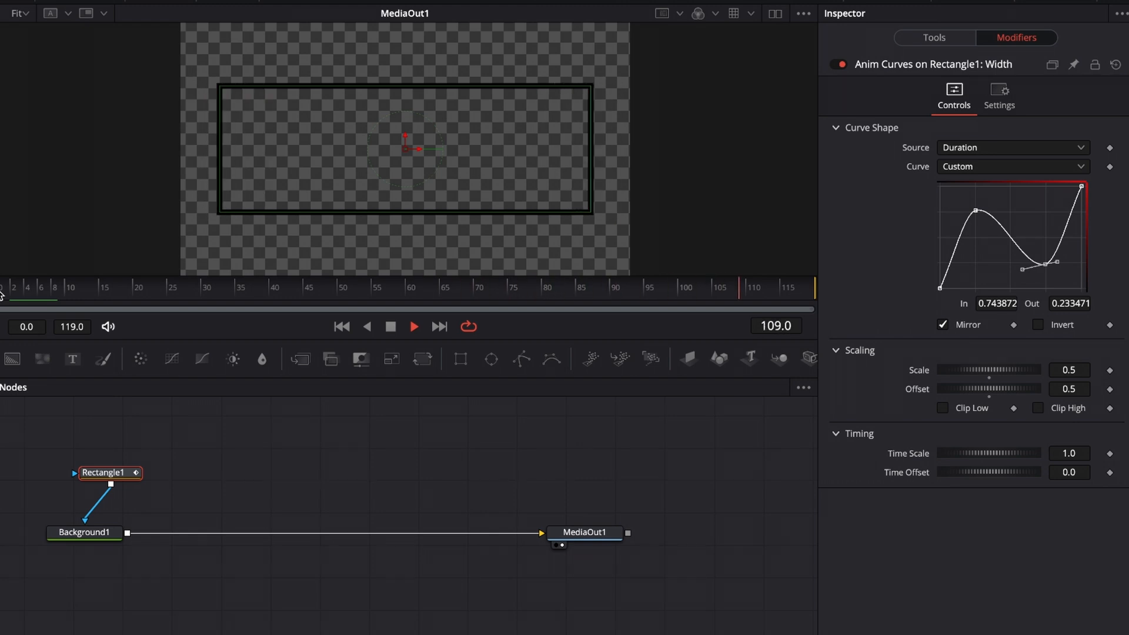
left_click(249, 287)
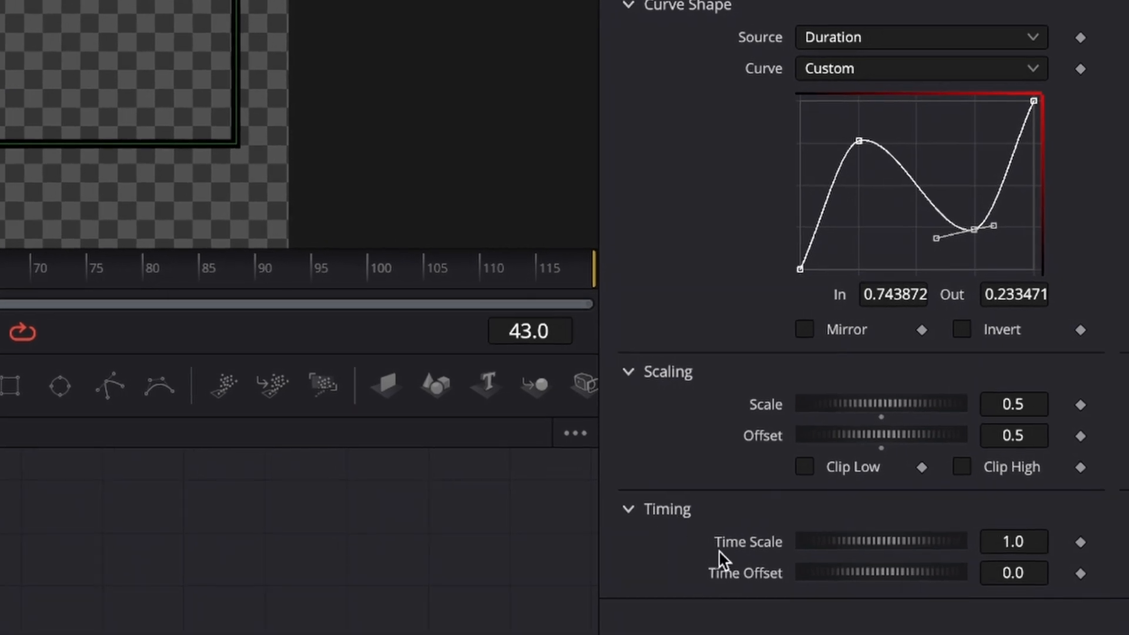
mouse_move(740, 582)
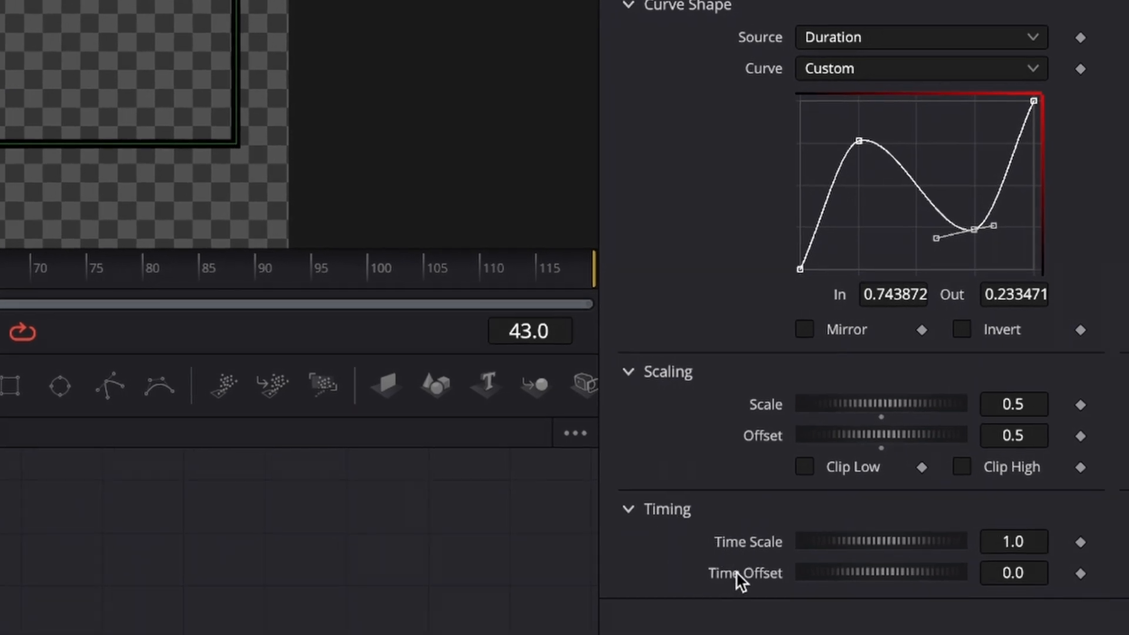
mouse_move(702, 571)
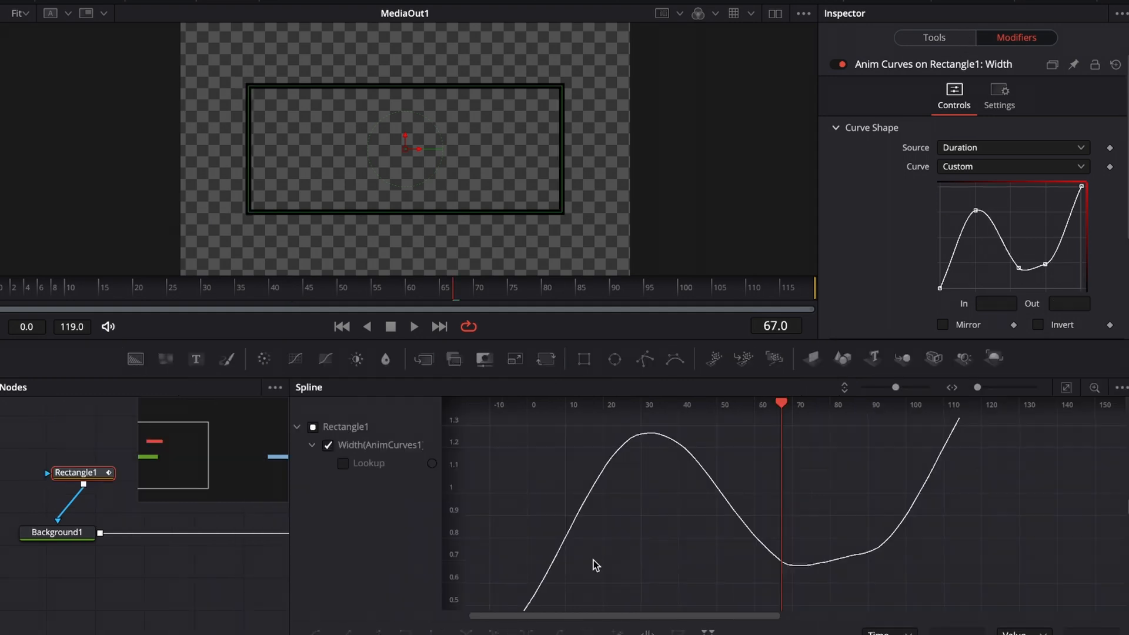
mouse_move(761, 552)
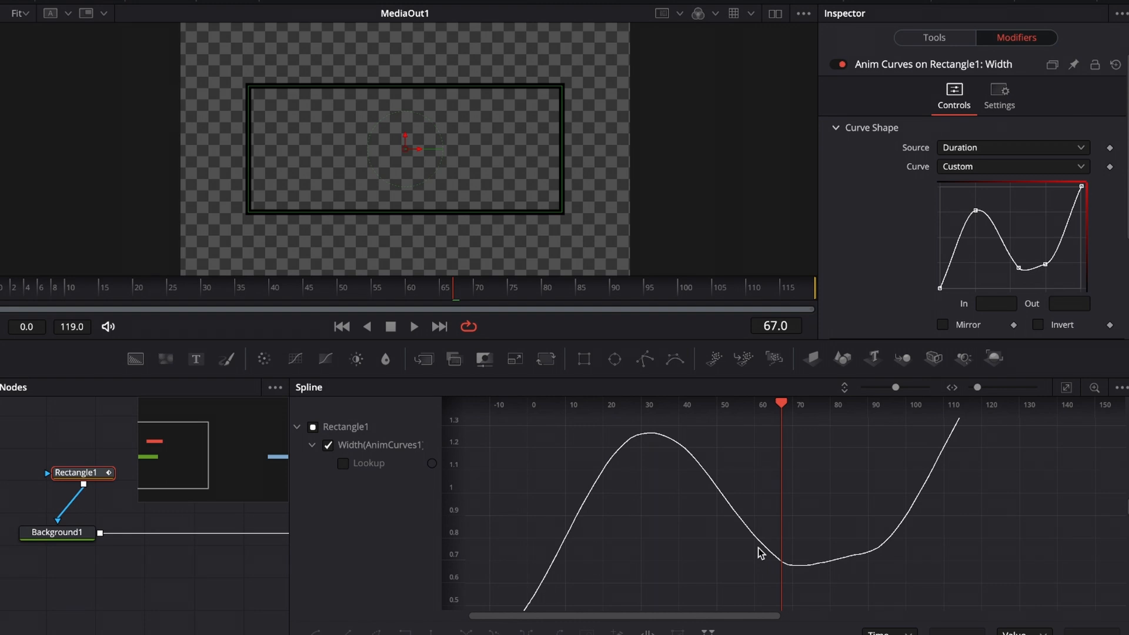
scroll("down", 3)
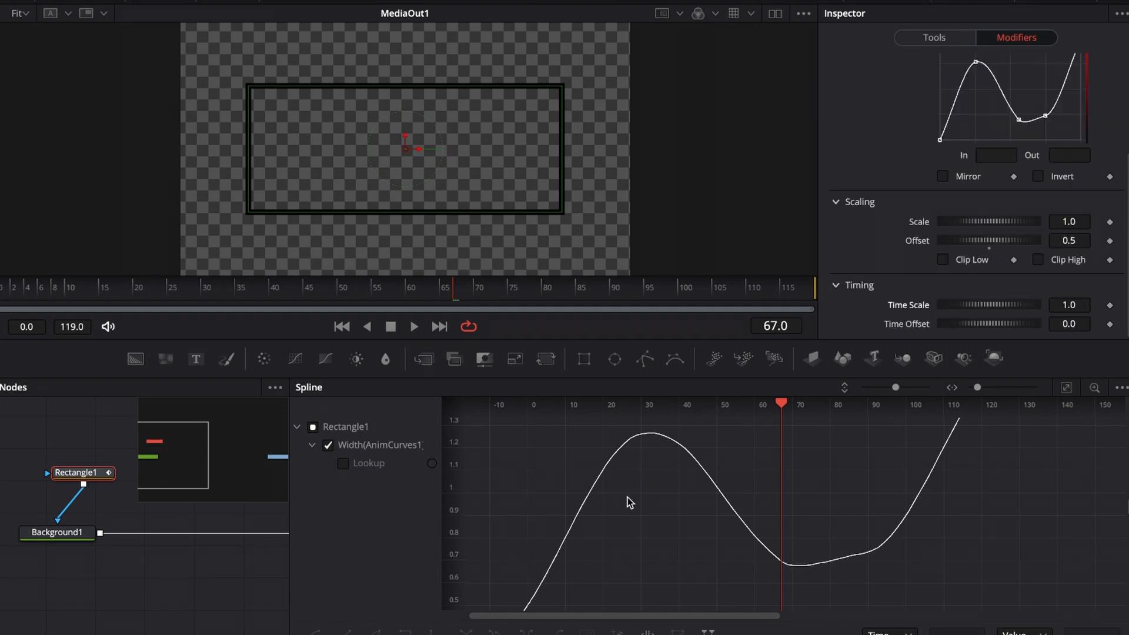
mouse_move(902, 576)
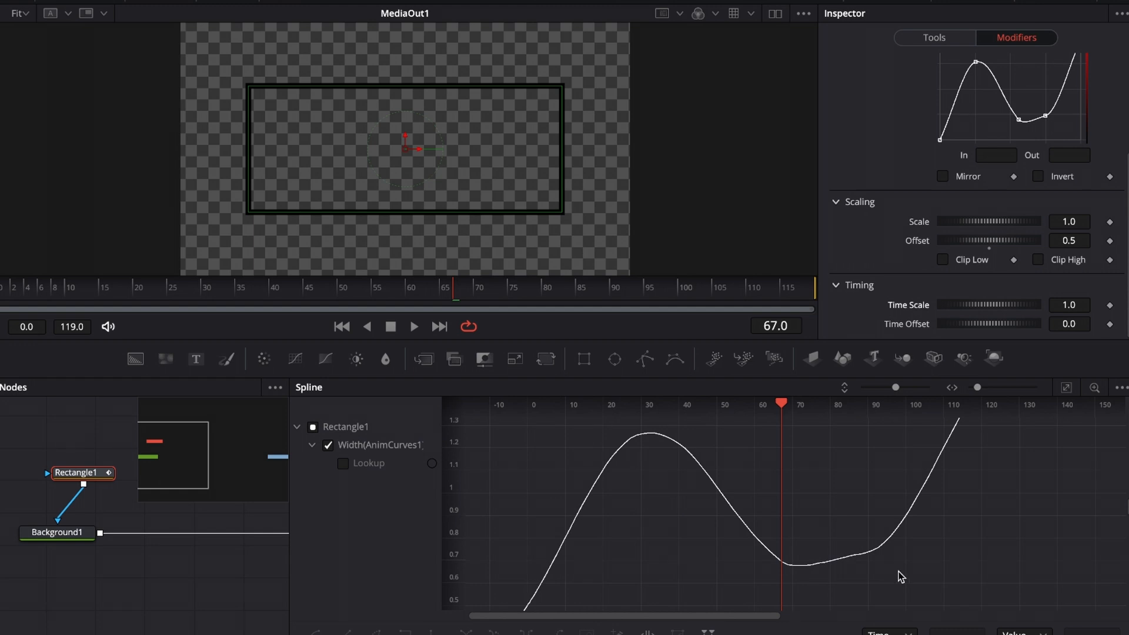
mouse_move(974, 317)
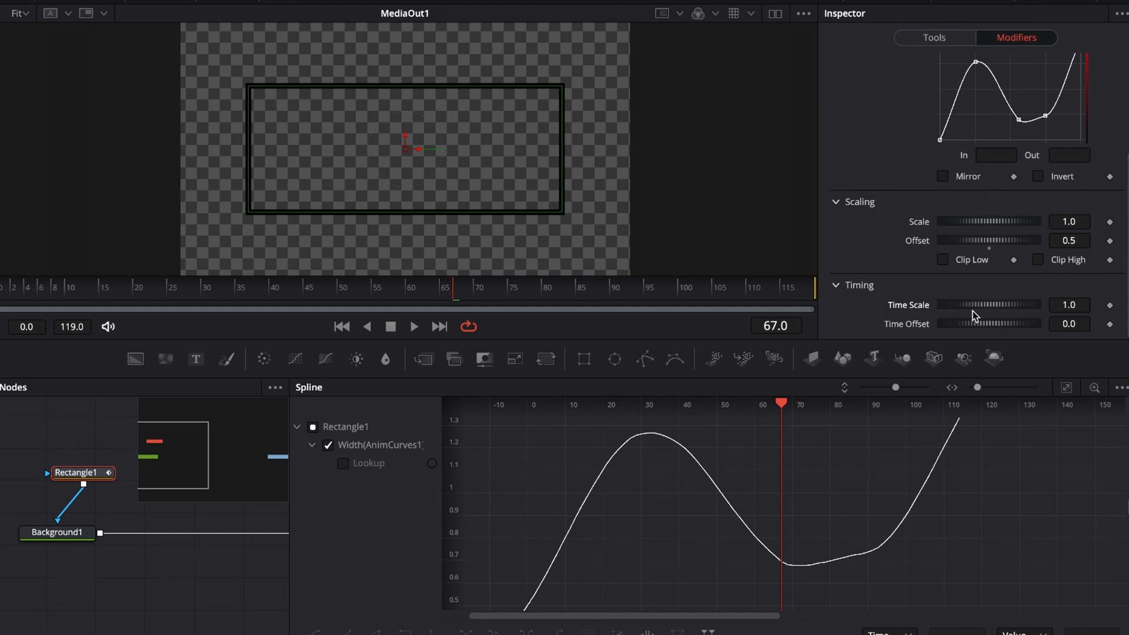
left_click_drag(987, 304, 993, 305)
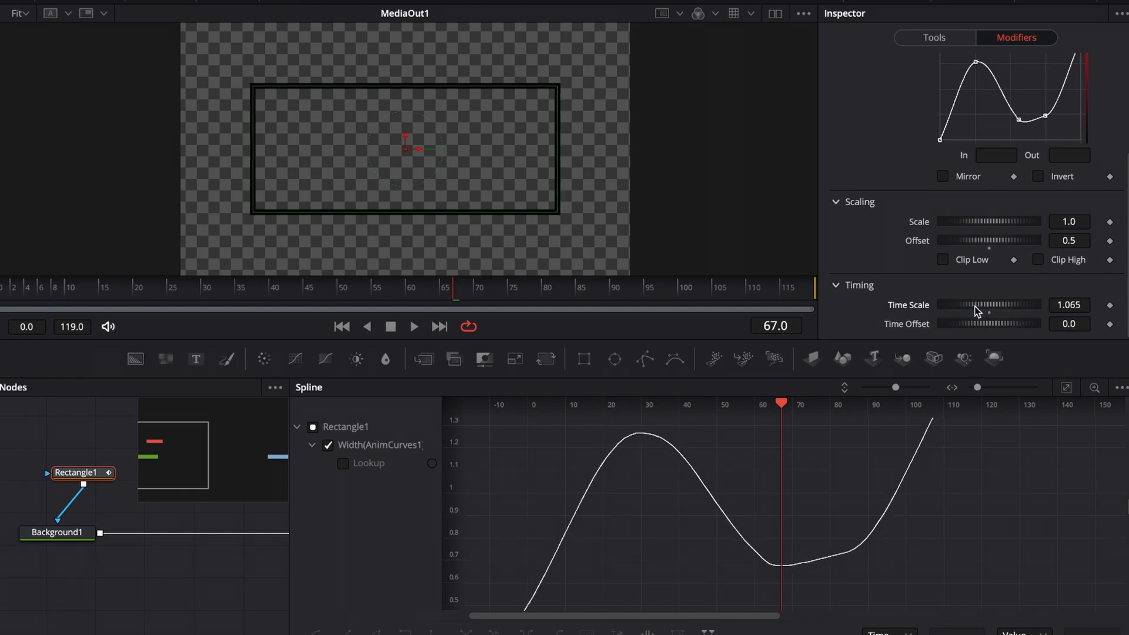
left_click_drag(979, 304, 998, 304)
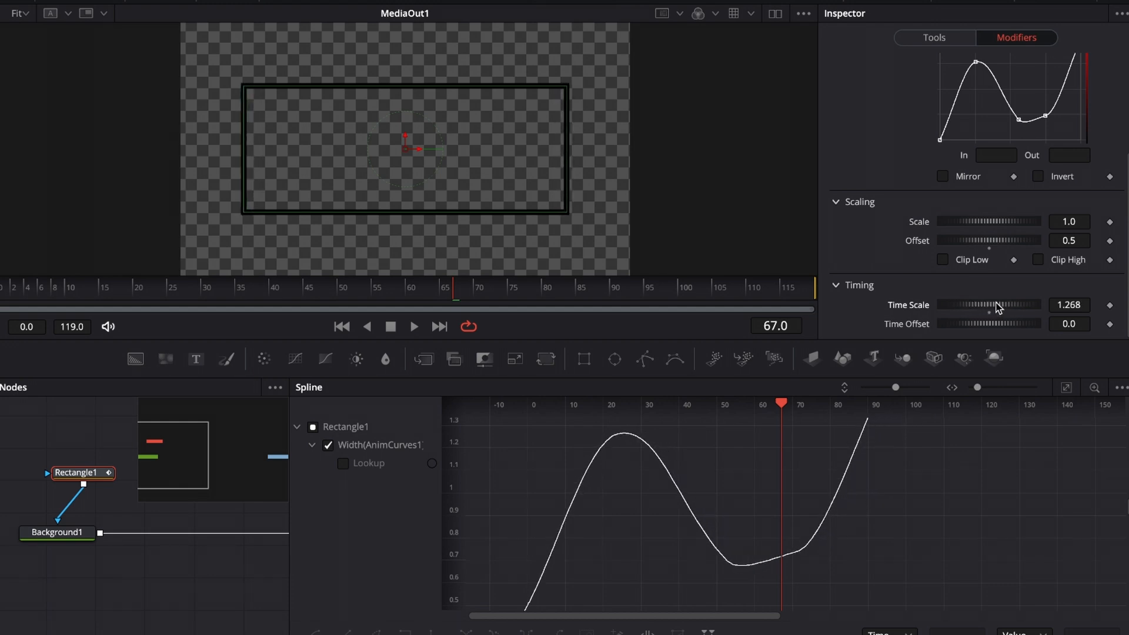
left_click_drag(997, 305, 1011, 305)
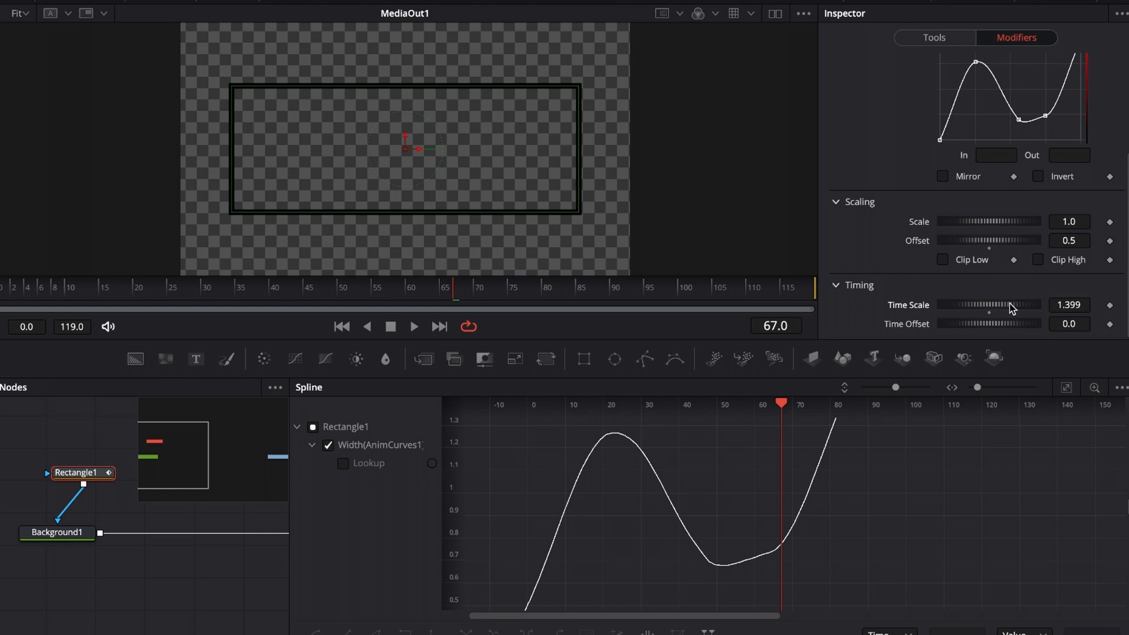
left_click_drag(1008, 305, 961, 305)
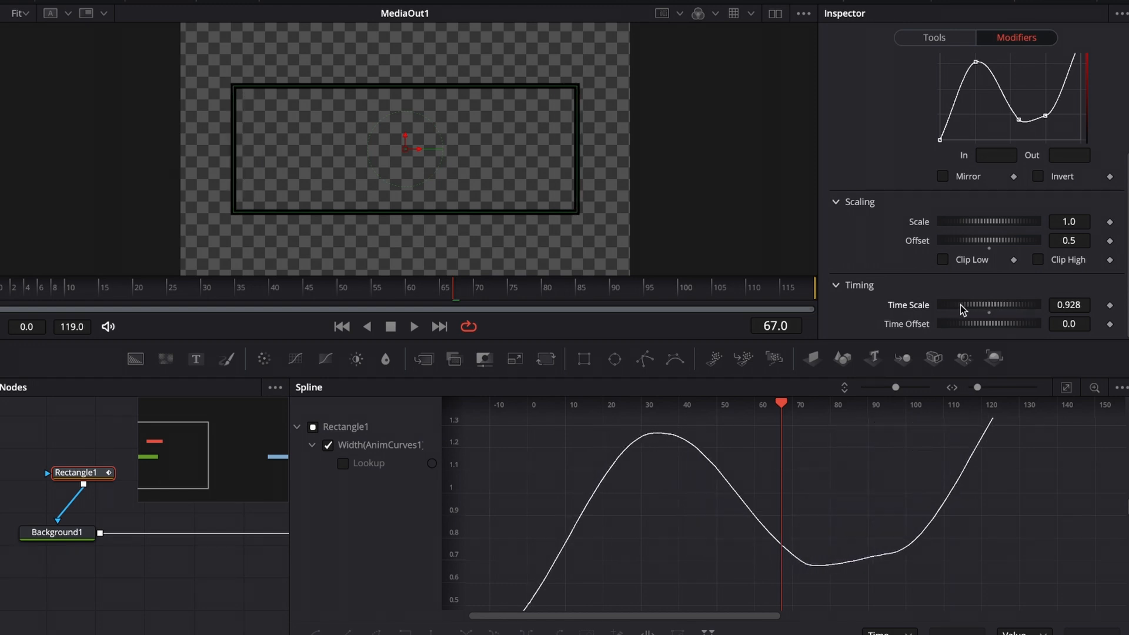
left_click_drag(964, 304, 945, 312)
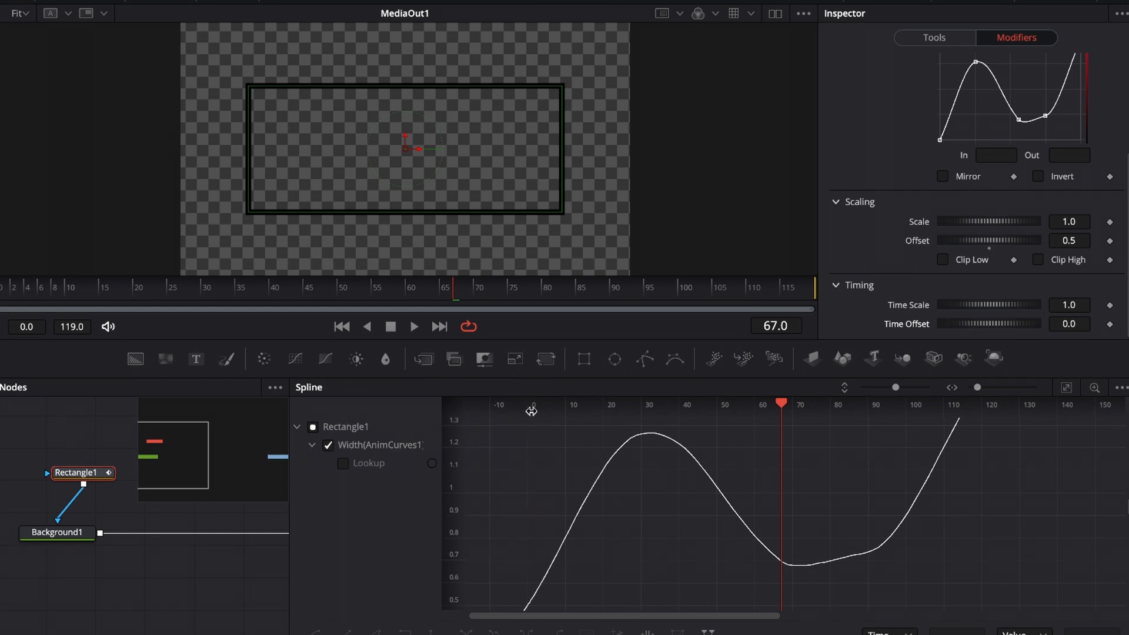
Scrub to frame 0, try shifting the Time Offset, then check Width 0.7355 at frame 8
left_click_drag(782, 404, 723, 404)
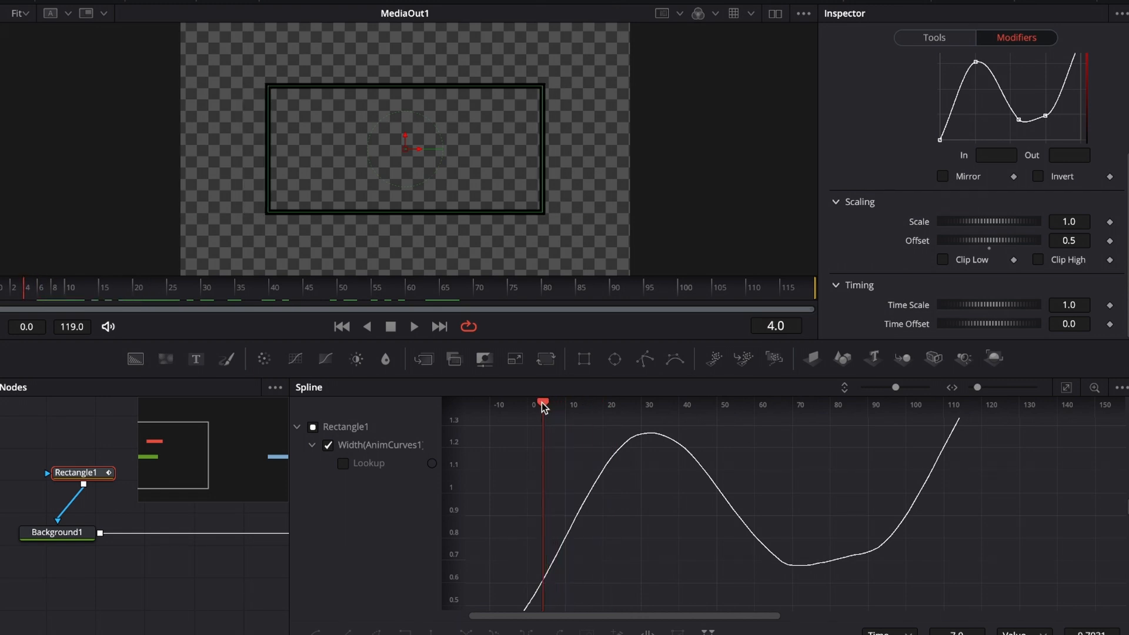
left_click_drag(543, 403, 529, 402)
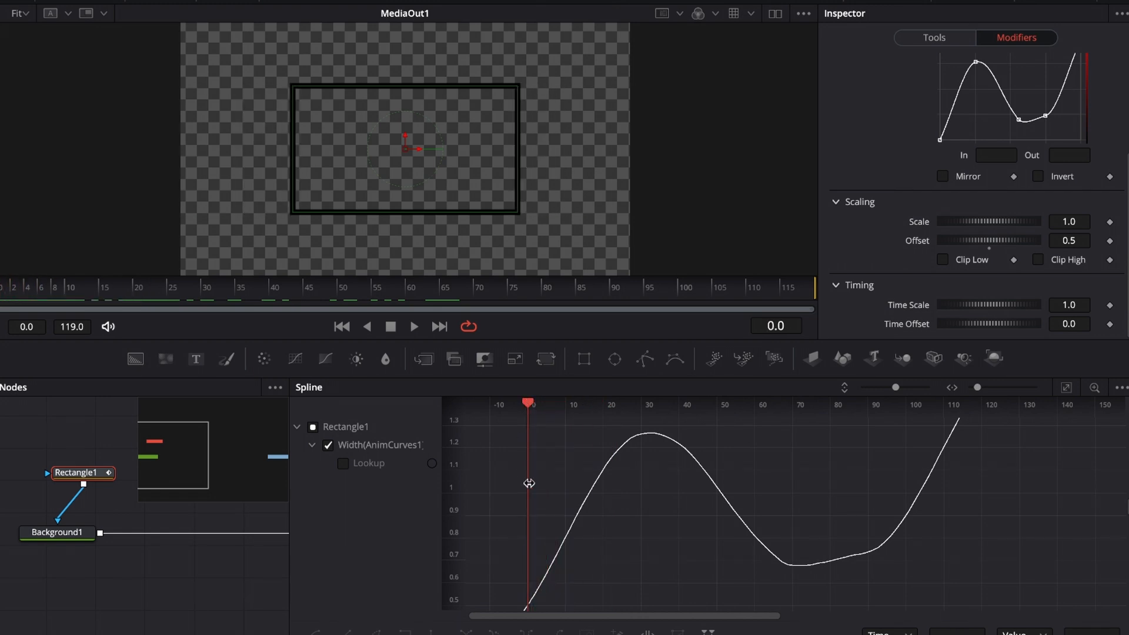
mouse_move(963, 326)
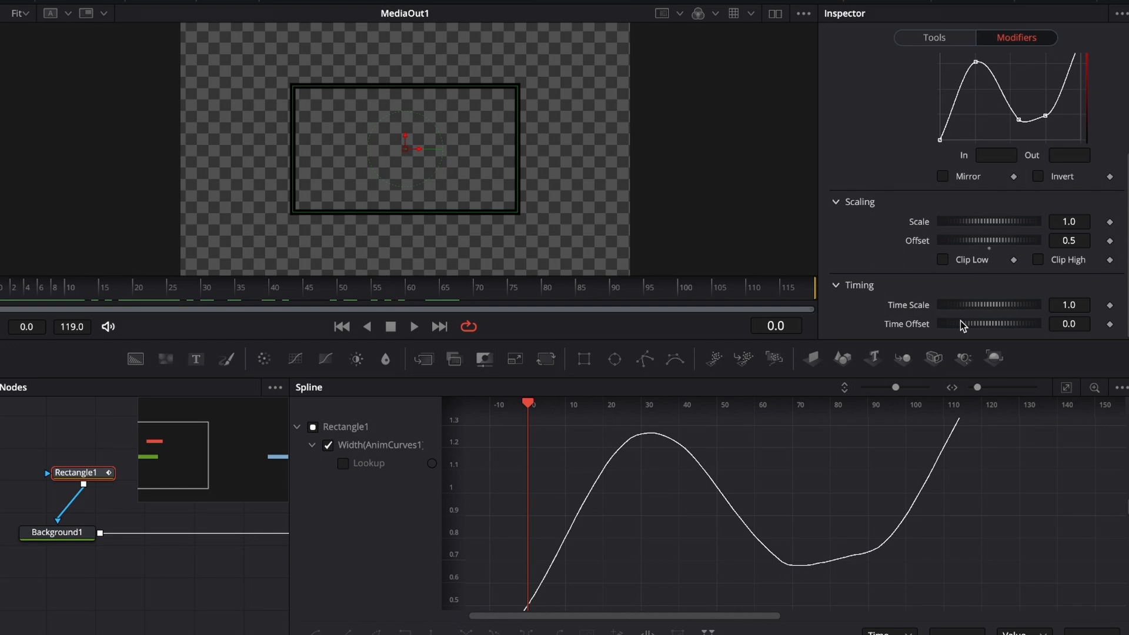
left_click_drag(972, 323, 990, 324)
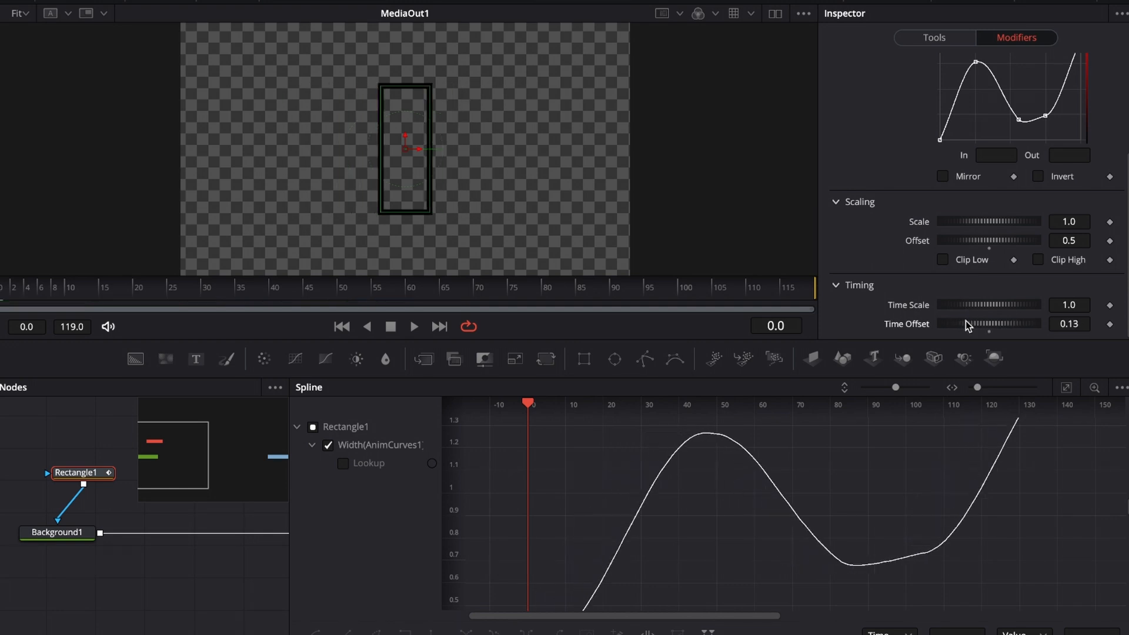
left_click_drag(965, 324, 975, 324)
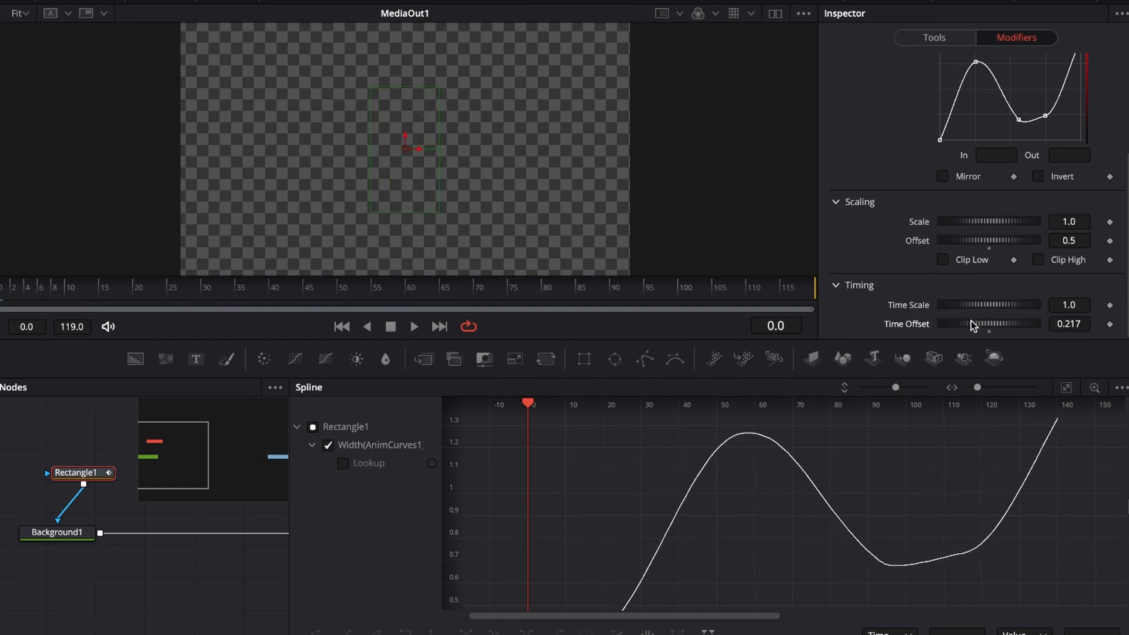
left_click_drag(964, 323, 979, 323)
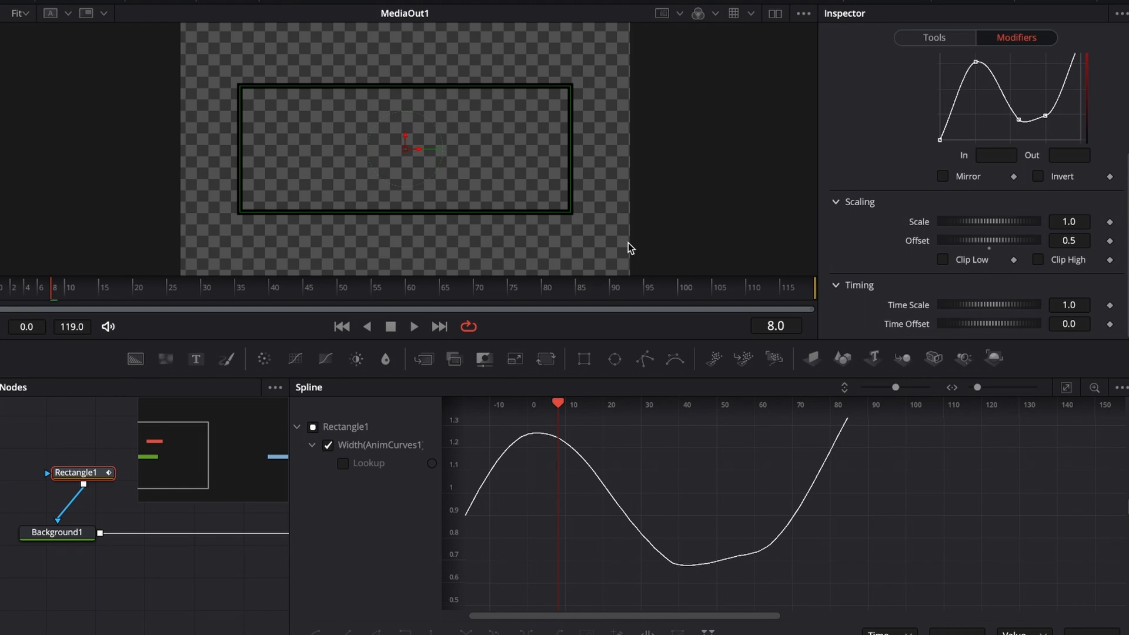
mouse_move(935, 32)
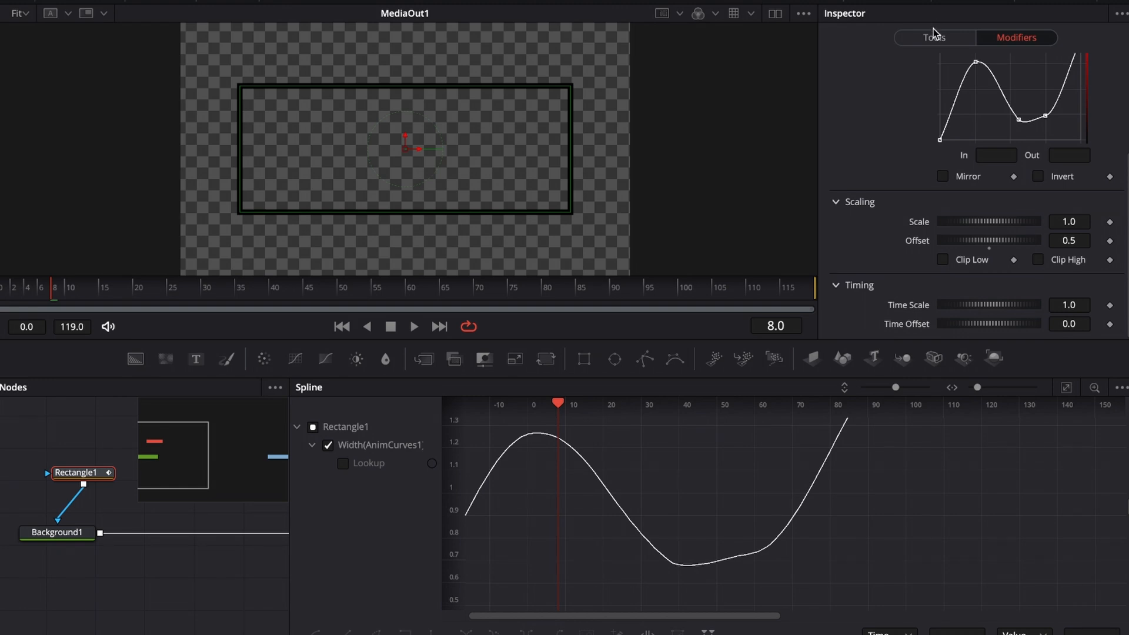
left_click(933, 38)
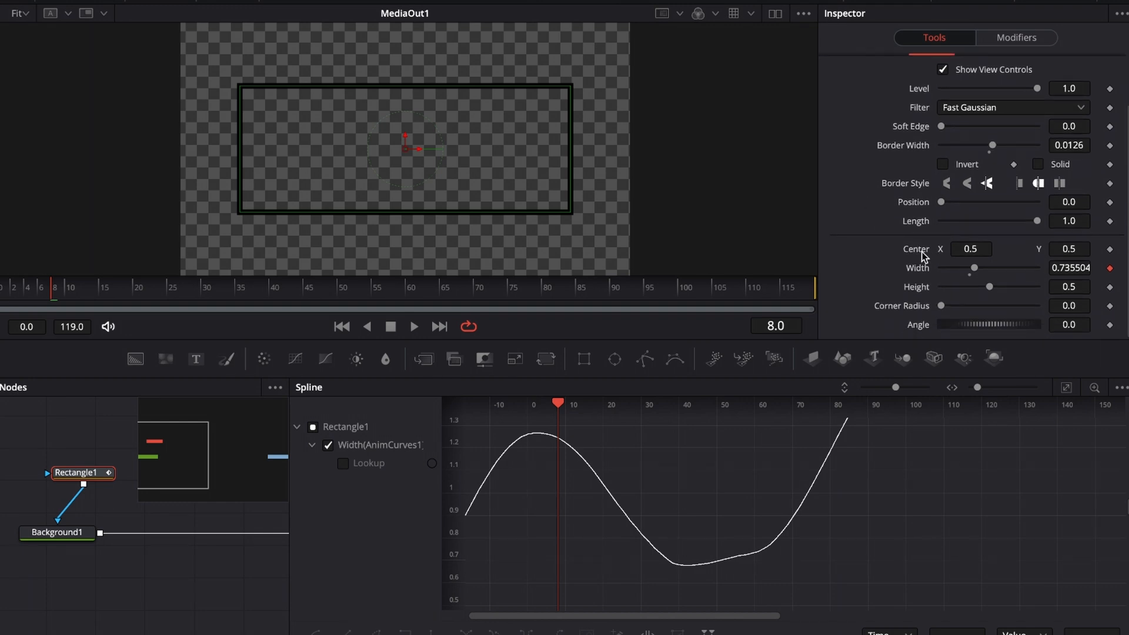
mouse_move(1021, 250)
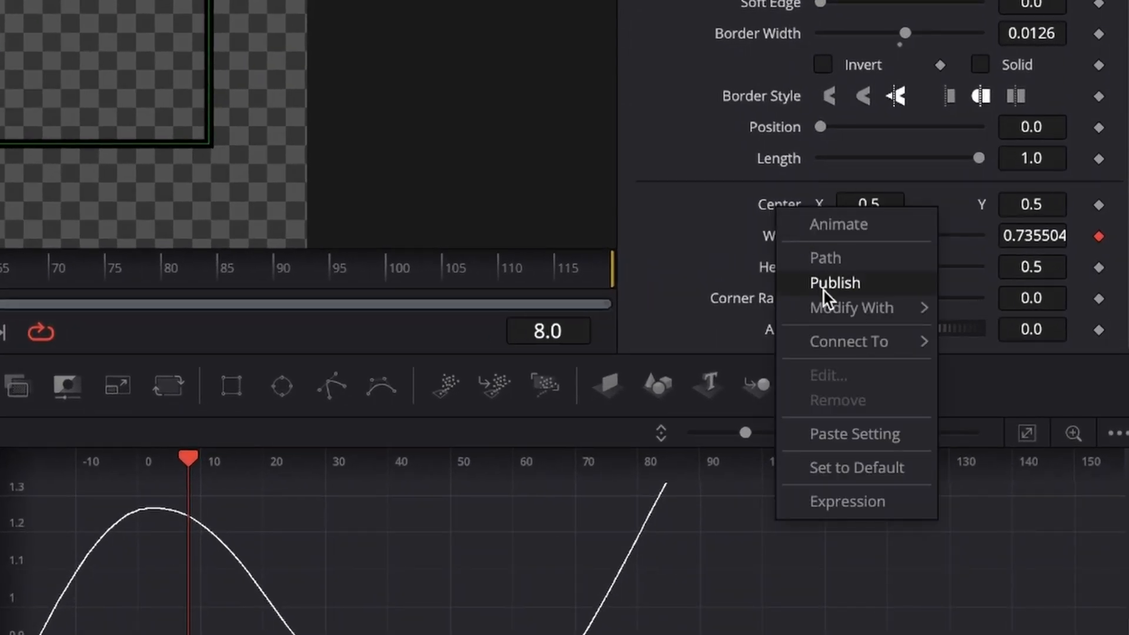
mouse_move(849, 307)
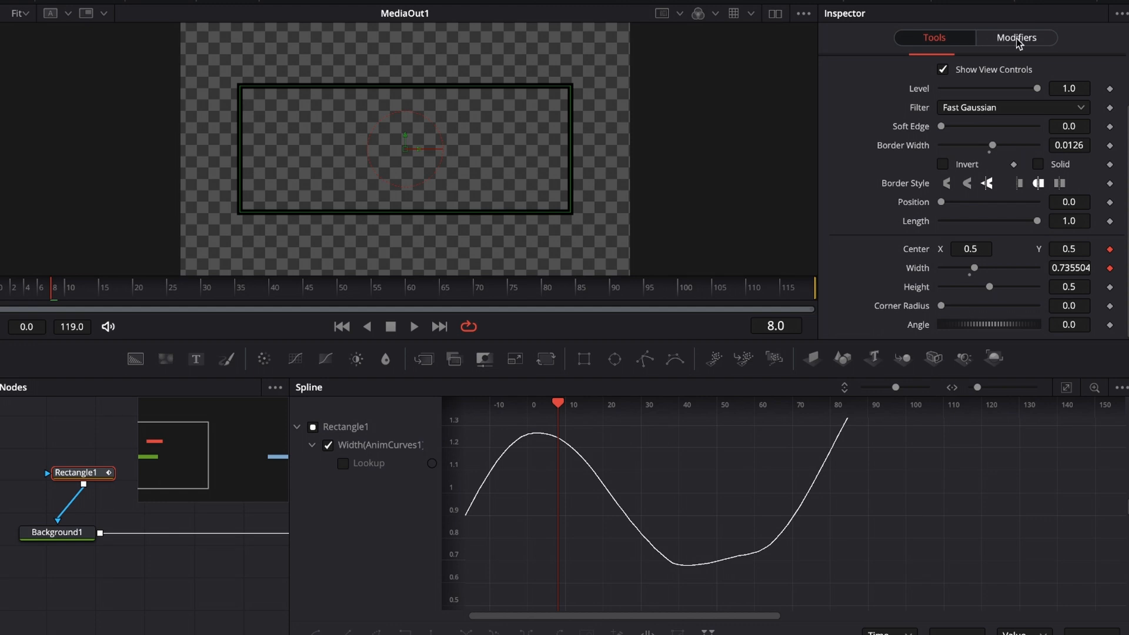
Show the new Vector modifier's settings on the Modifiers tab
left_click(1016, 37)
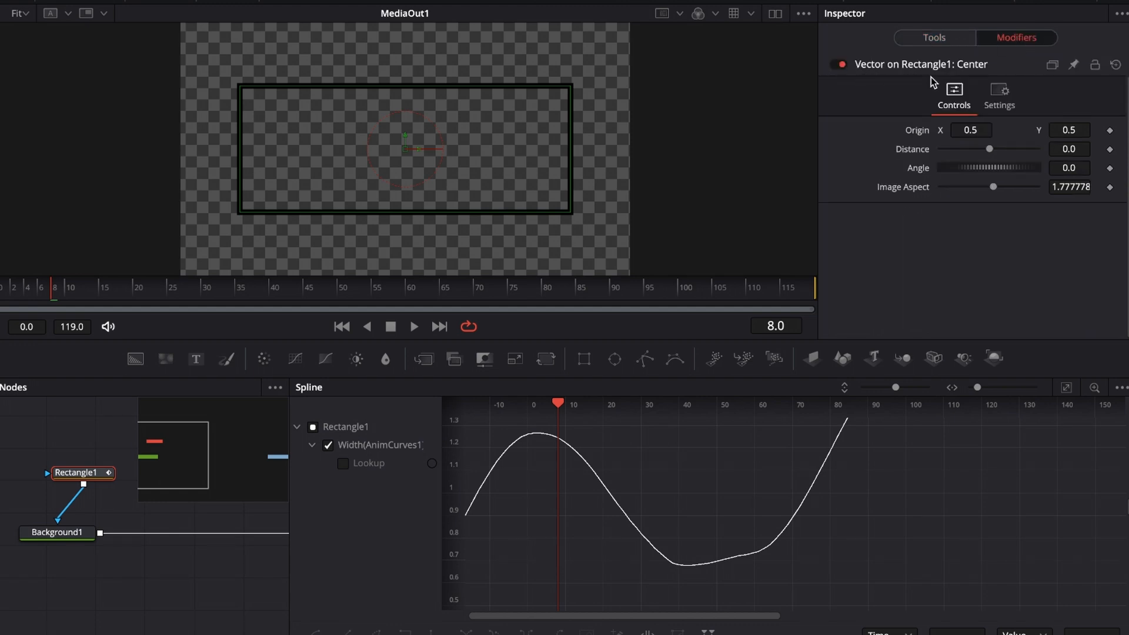
mouse_move(988, 147)
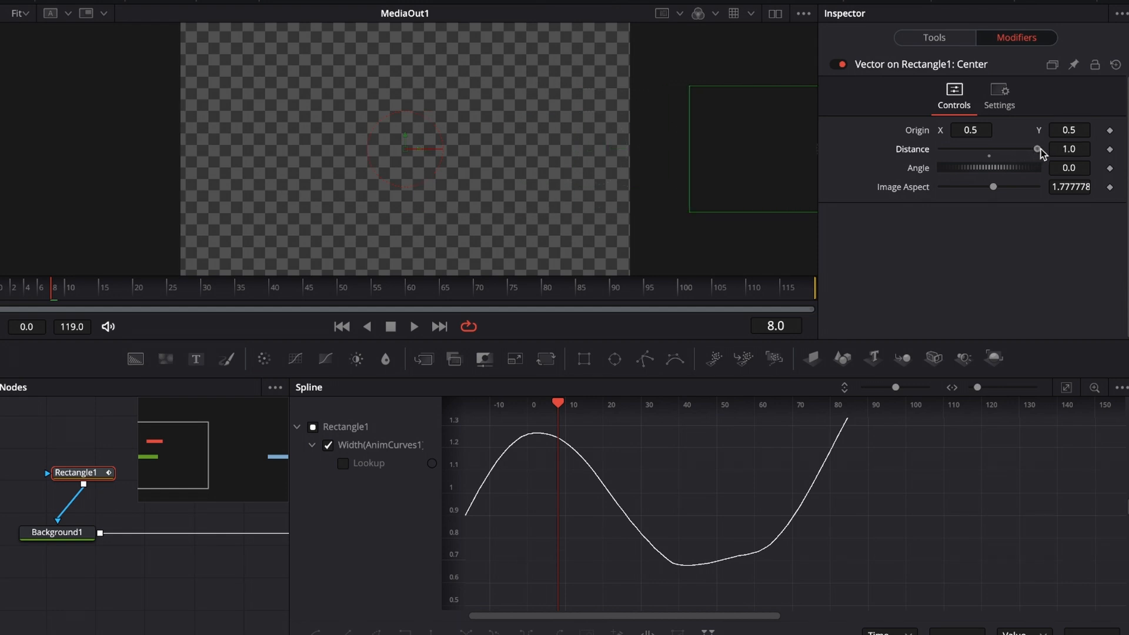
Test Vector Distance, set Angle to 90, then drag Distance to about 0.43
left_click_drag(1035, 149, 940, 149)
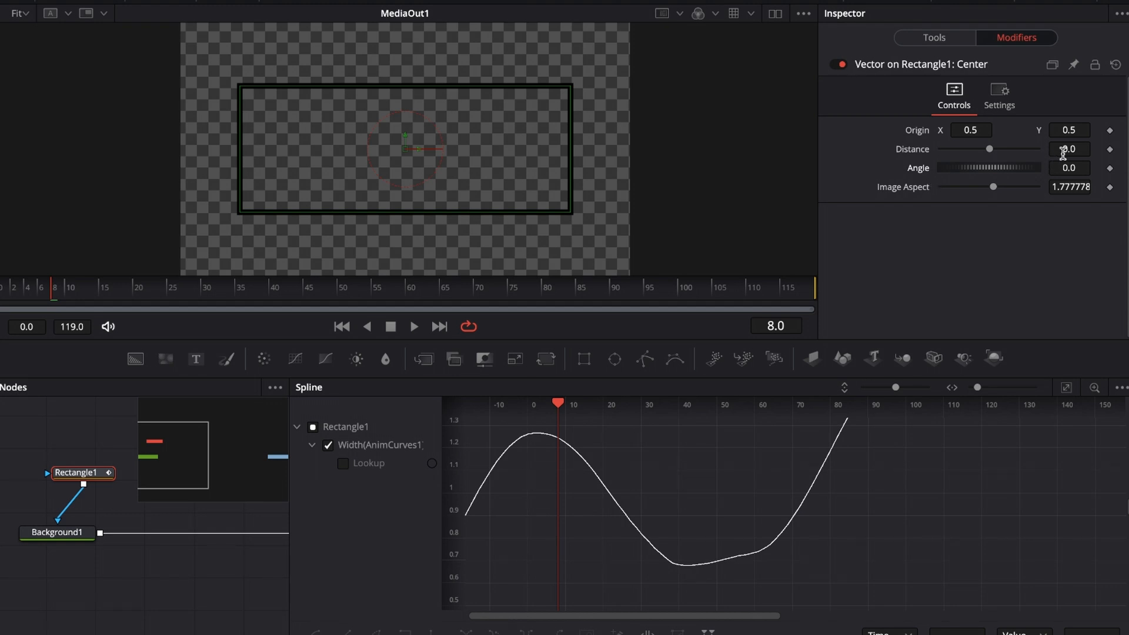
left_click(1069, 168)
type("90")
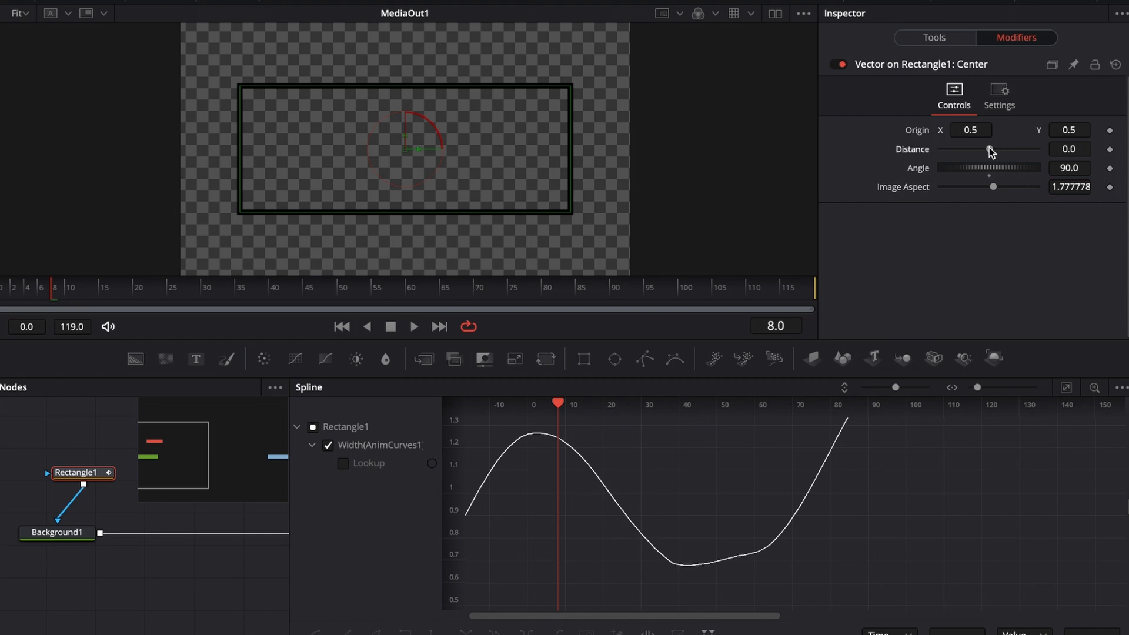
left_click_drag(976, 149, 1007, 149)
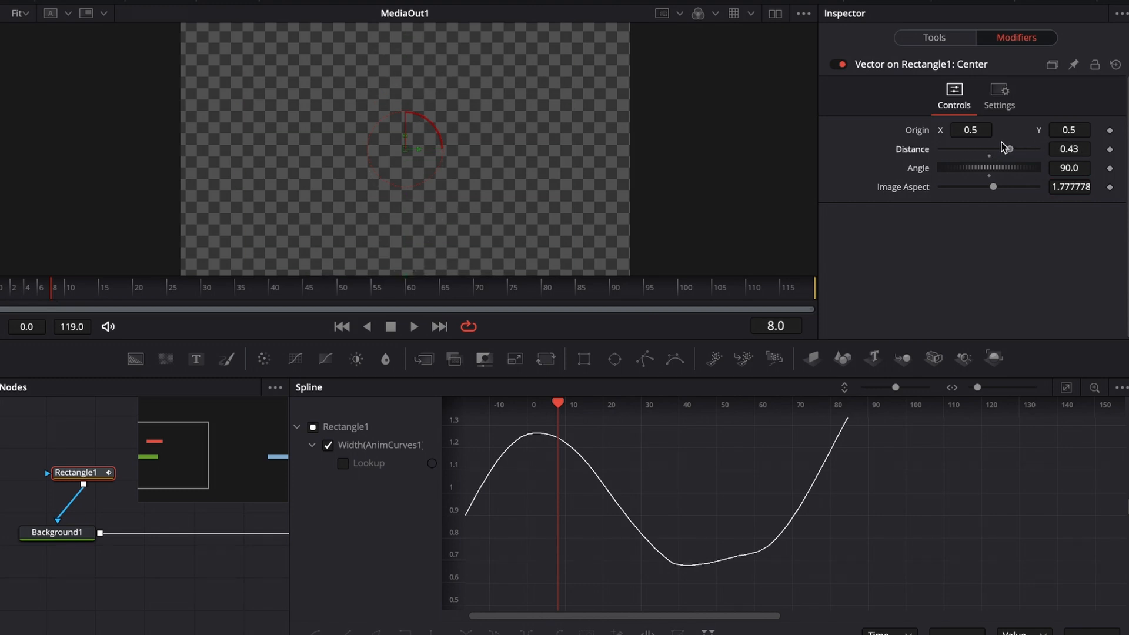
left_click(933, 37)
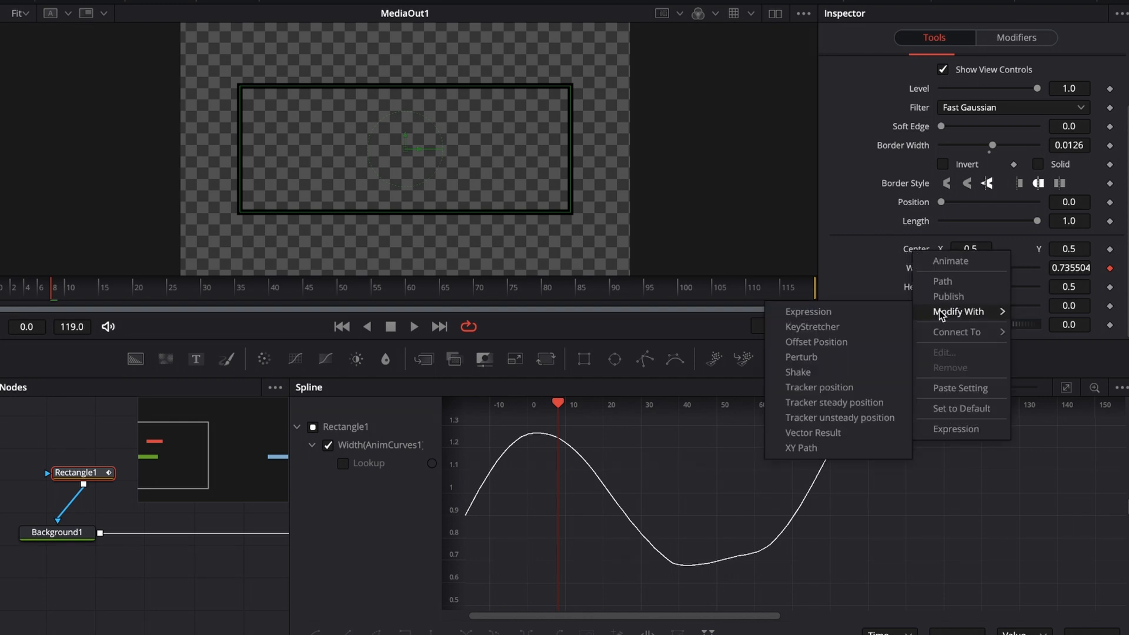
mouse_move(799, 448)
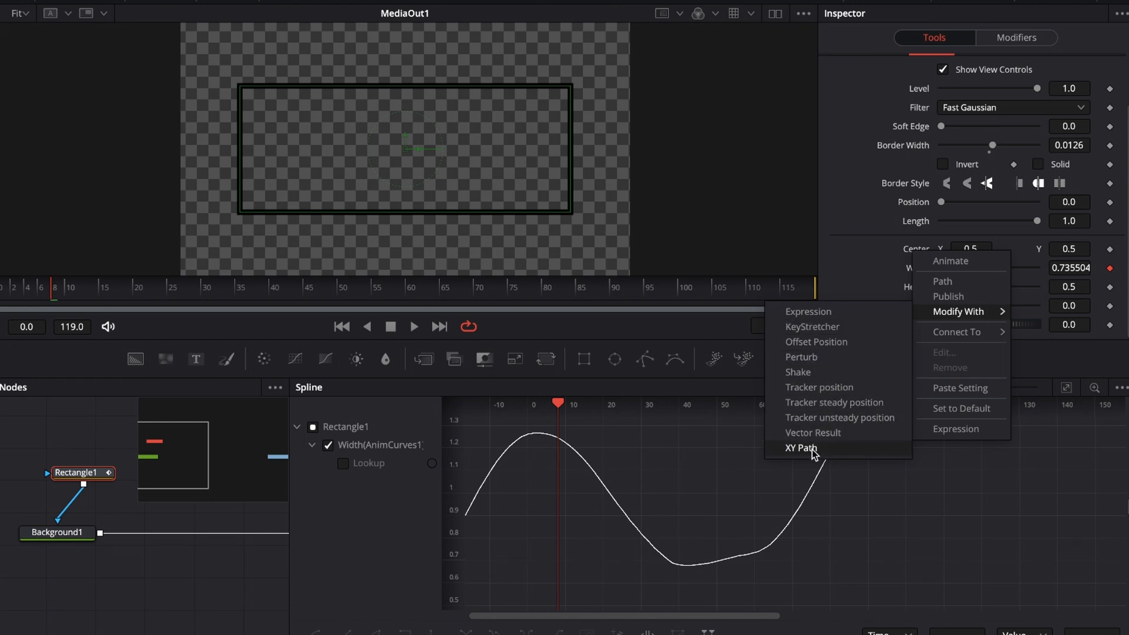
Apply an XY Path modifier to Center and nudge the outline to 0.551, 0.572
left_click(799, 448)
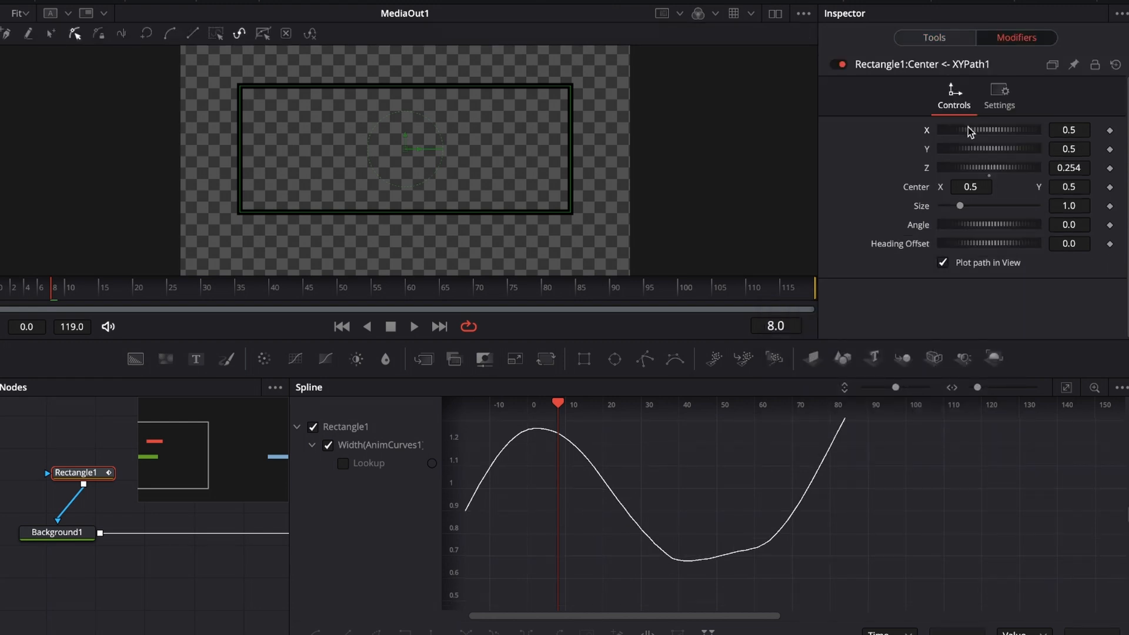
left_click_drag(968, 129, 979, 130)
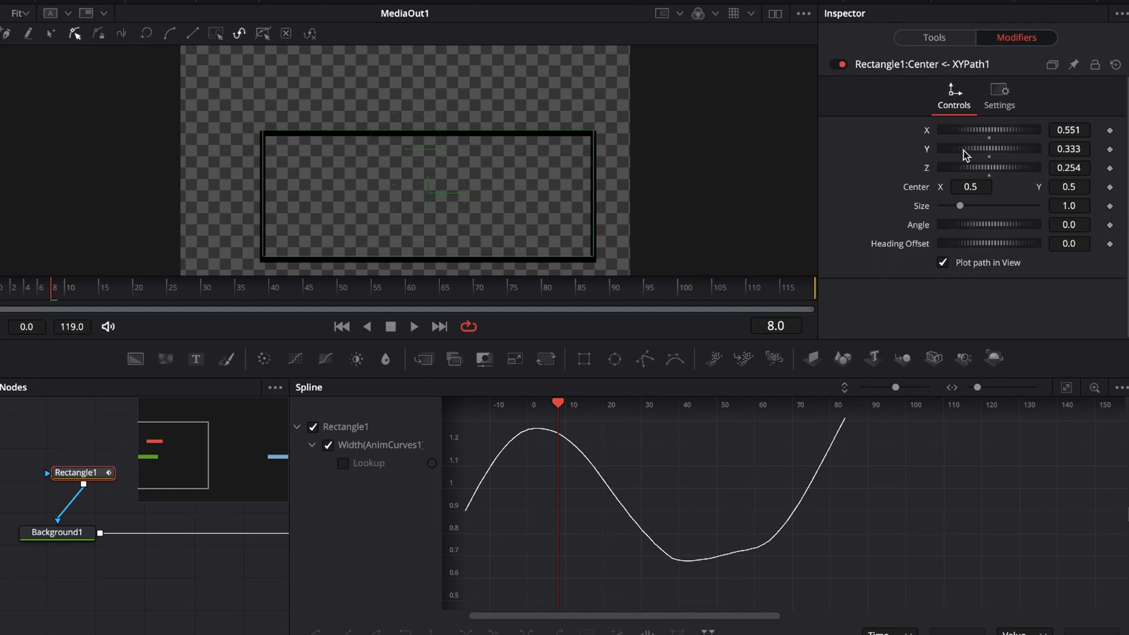
left_click(934, 37)
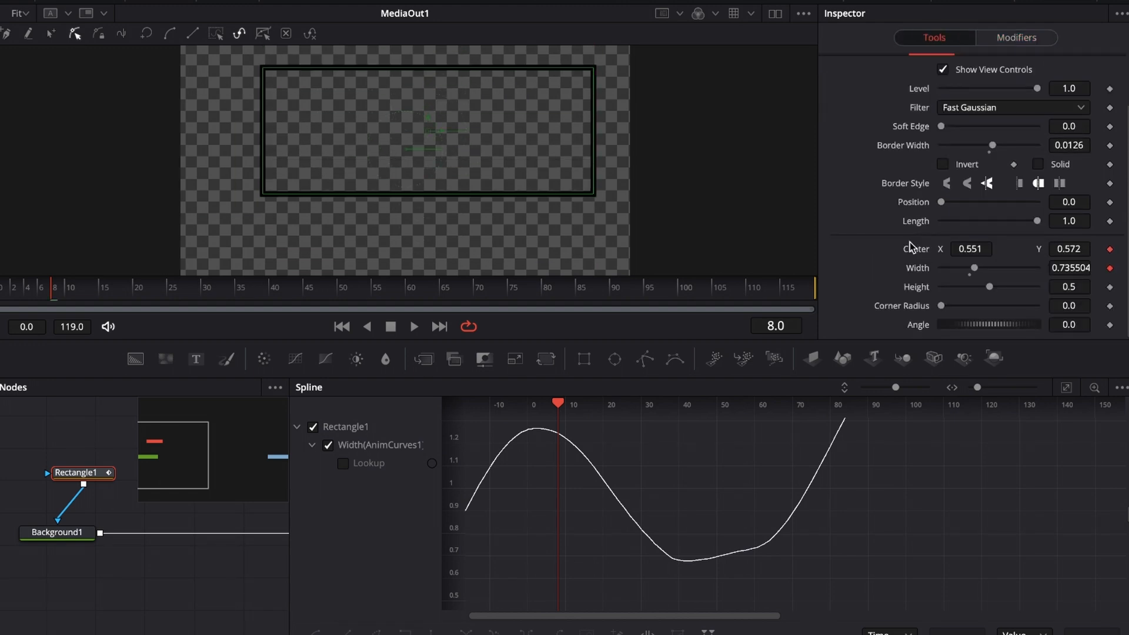